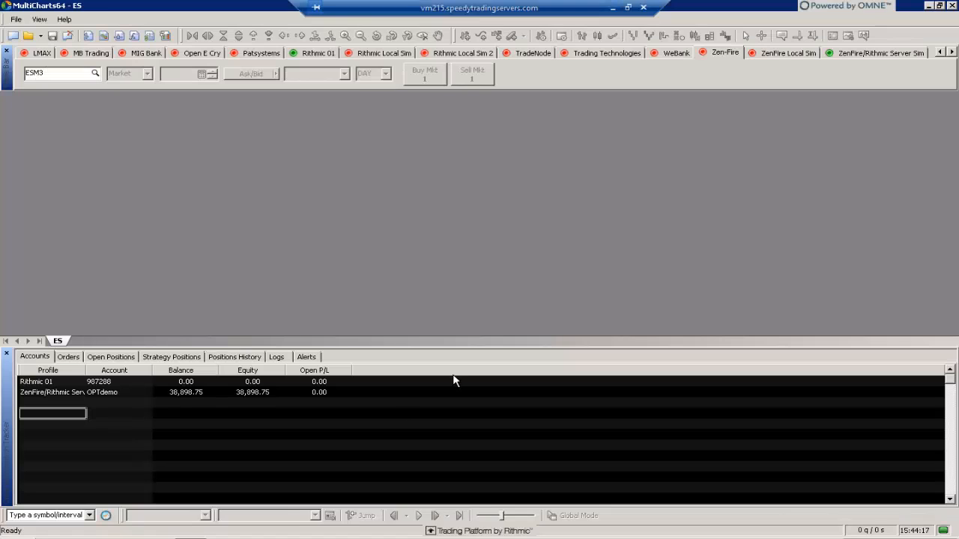
{"action": "mouse_move", "coordinate": [482, 303]}
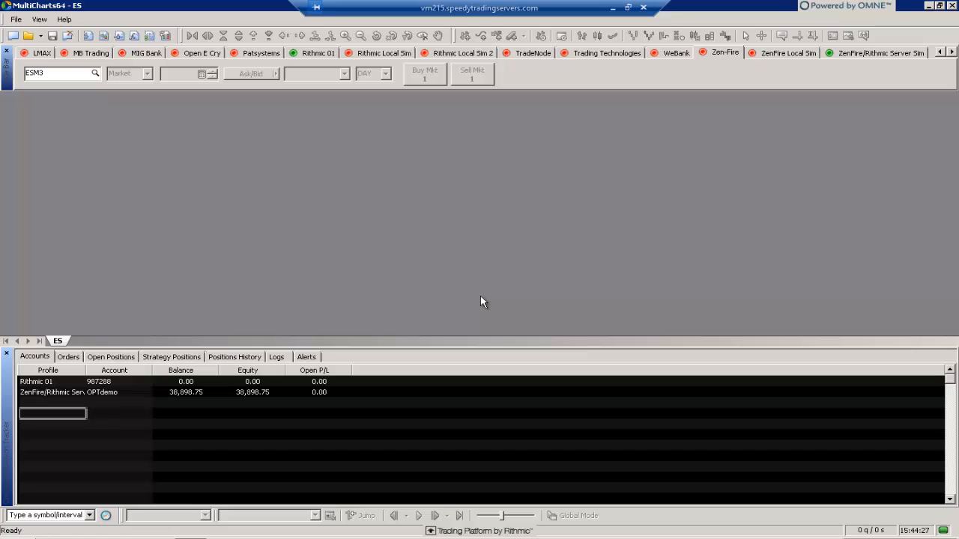
{"action": "mouse_move", "coordinate": [193, 201]}
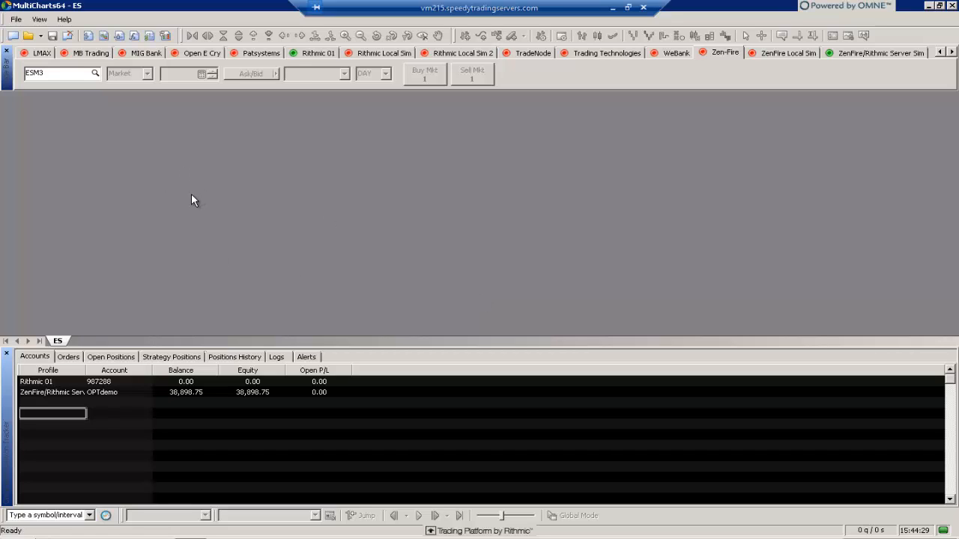
{"action": "mouse_move", "coordinate": [306, 72]}
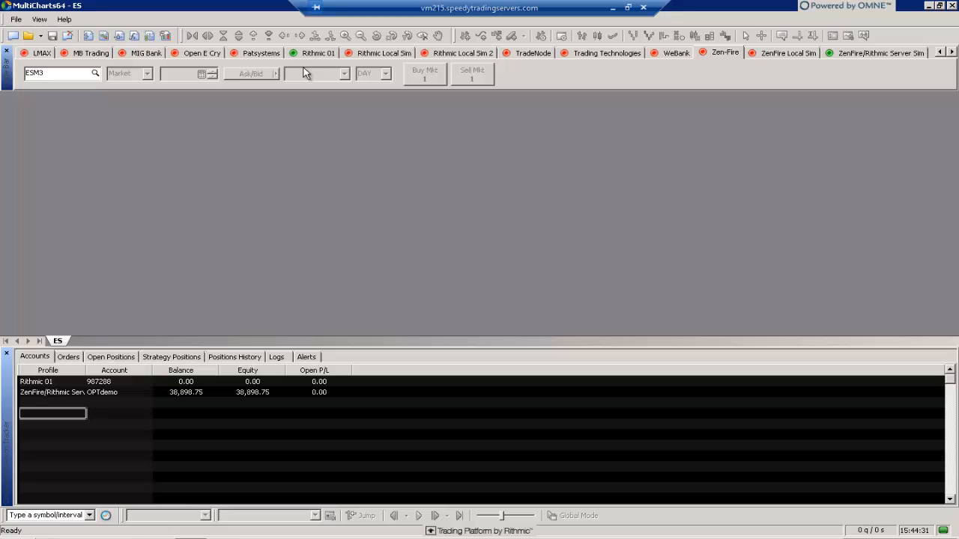
{"action": "mouse_move", "coordinate": [192, 163]}
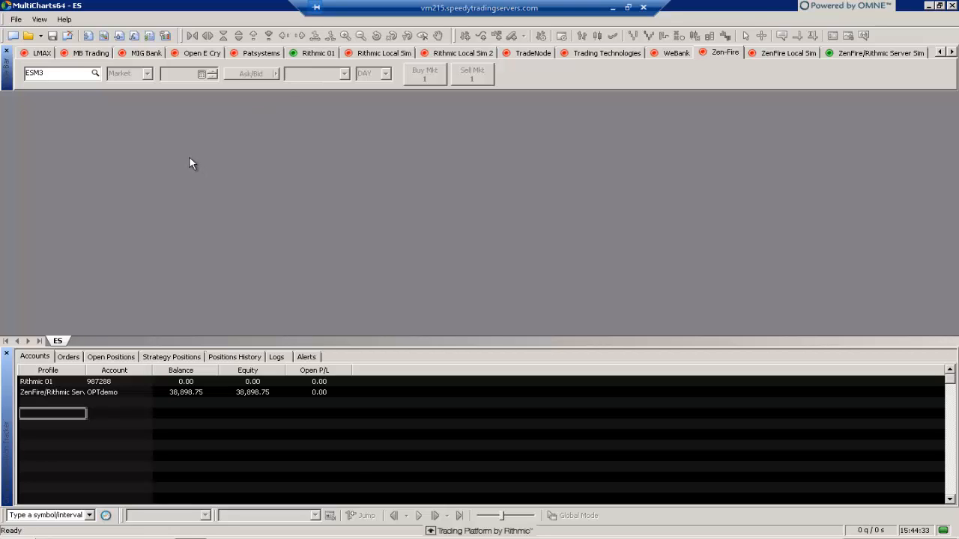
{"action": "mouse_move", "coordinate": [23, 36]}
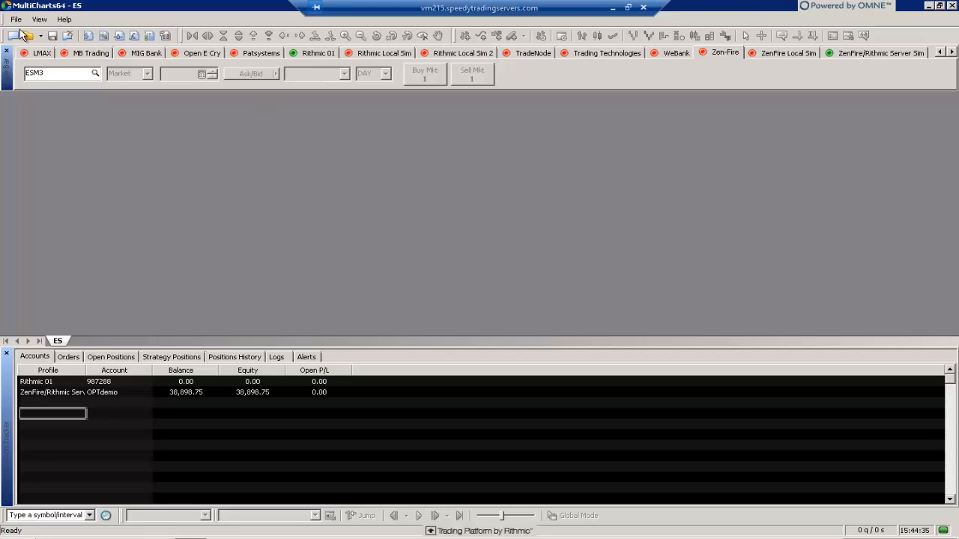
Create a new Real-Time Market Scanner window and maximize it in the workspace
{"action": "left_click", "coordinate": [15, 18]}
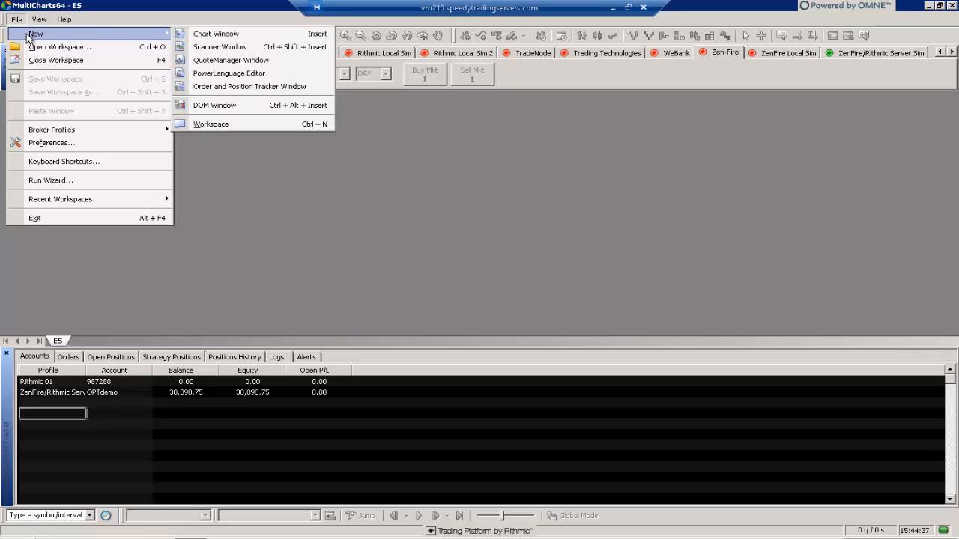
{"action": "mouse_move", "coordinate": [219, 46]}
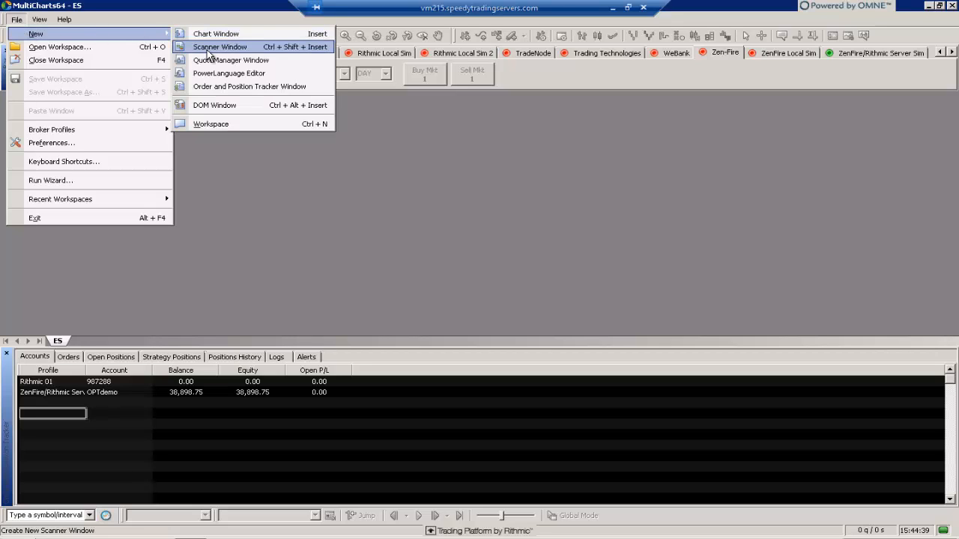
{"action": "left_click", "coordinate": [218, 46]}
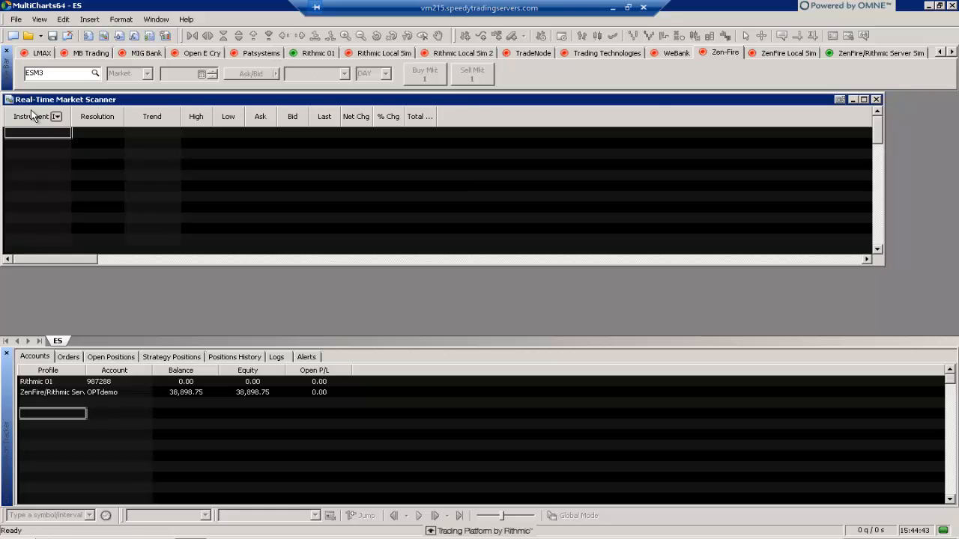
{"action": "mouse_move", "coordinate": [869, 105]}
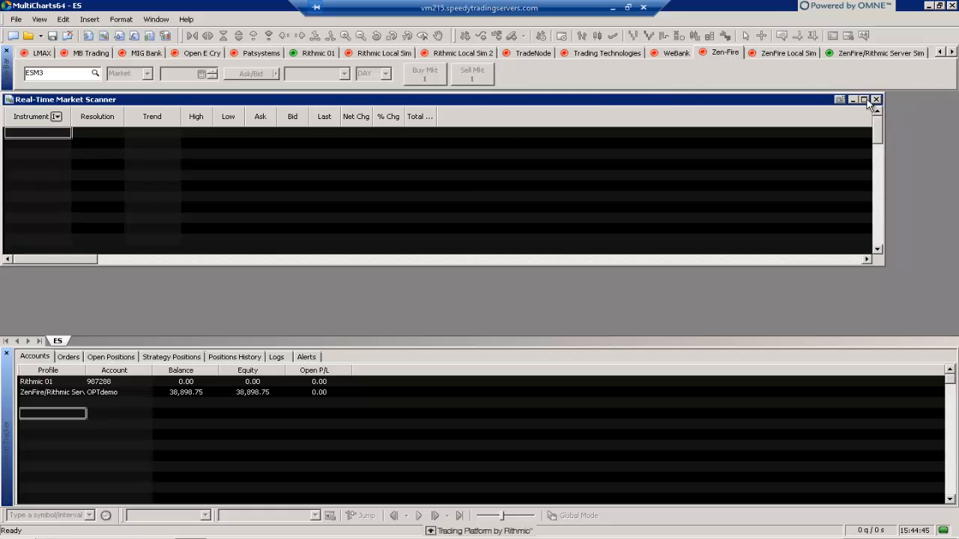
{"action": "mouse_move", "coordinate": [863, 99]}
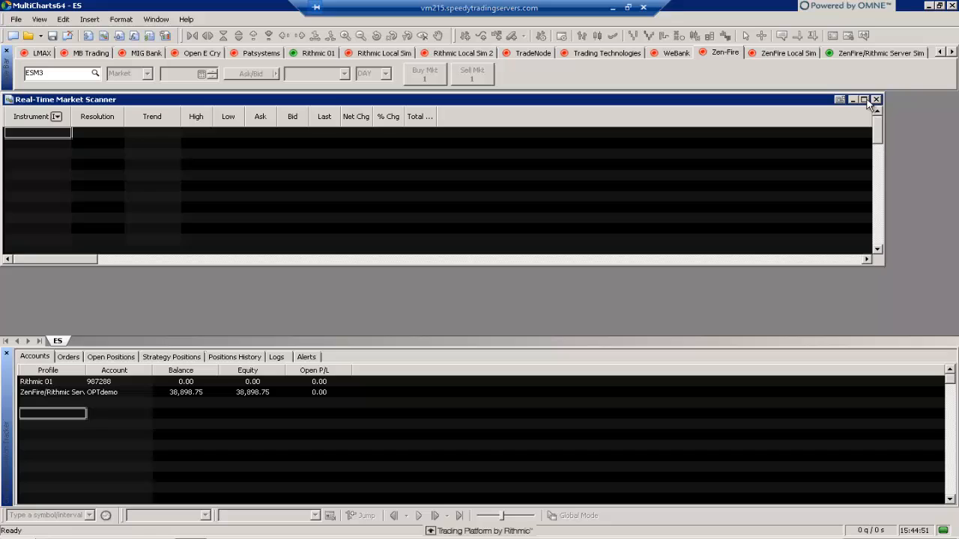
{"action": "mouse_move", "coordinate": [114, 164]}
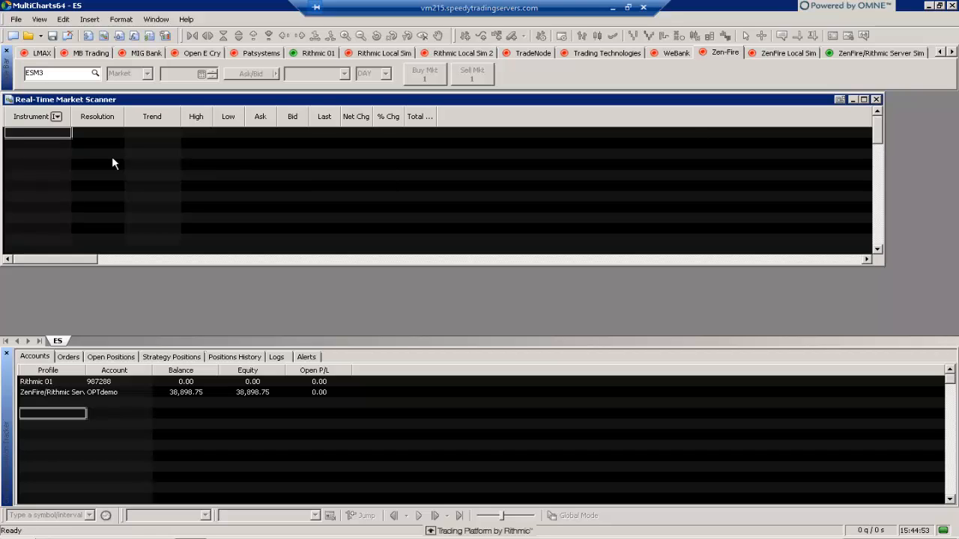
{"action": "mouse_move", "coordinate": [758, 108]}
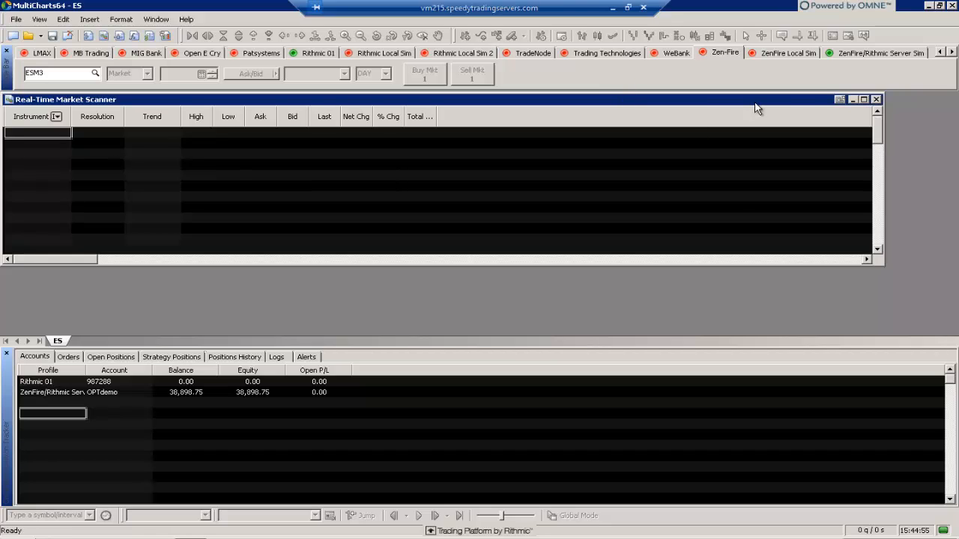
{"action": "left_click", "coordinate": [863, 99]}
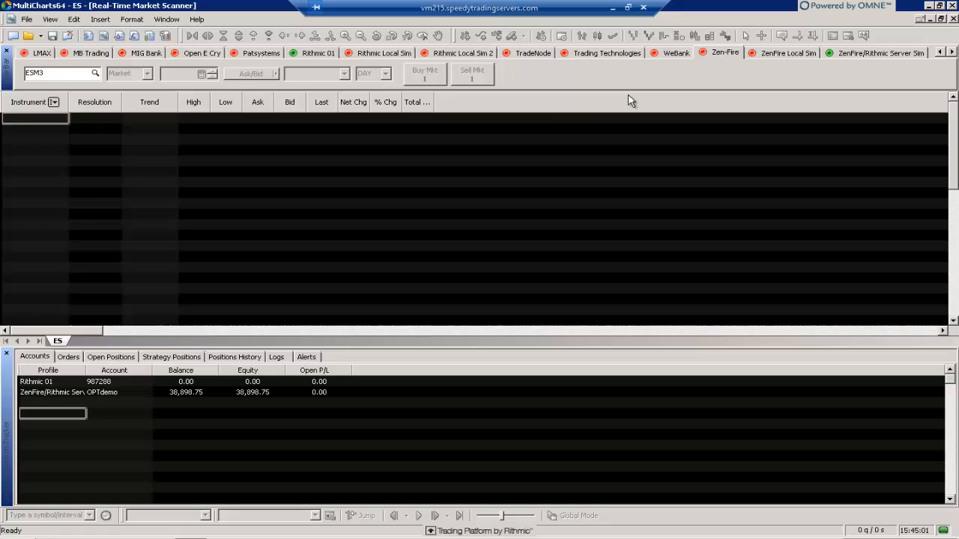
{"action": "mouse_move", "coordinate": [21, 206]}
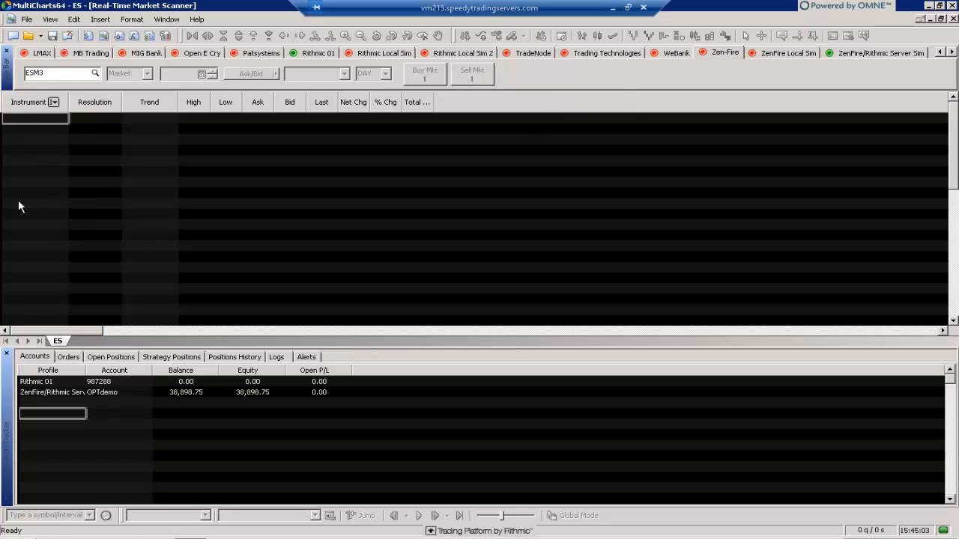
{"action": "mouse_move", "coordinate": [42, 193]}
{"action": "type", "text": "ESM3"}
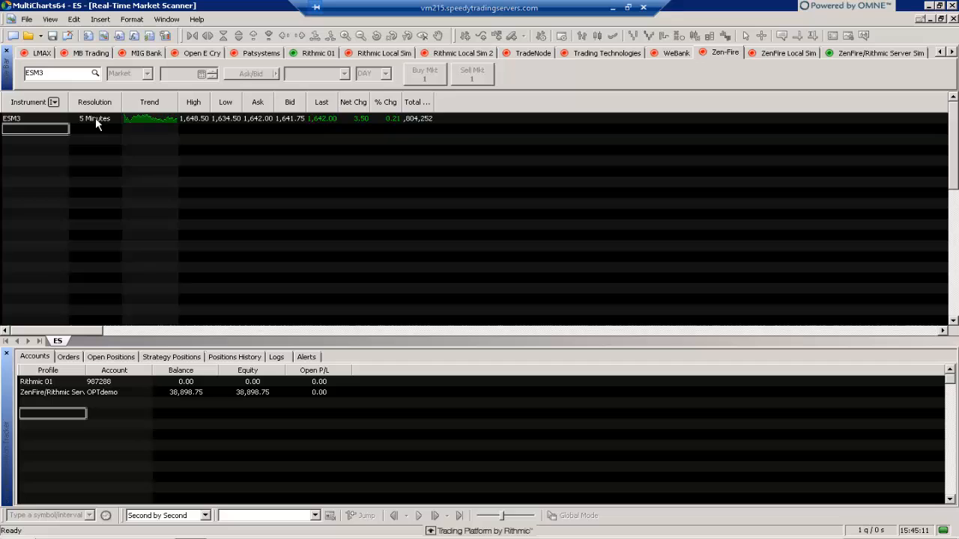
{"action": "mouse_move", "coordinate": [104, 108]}
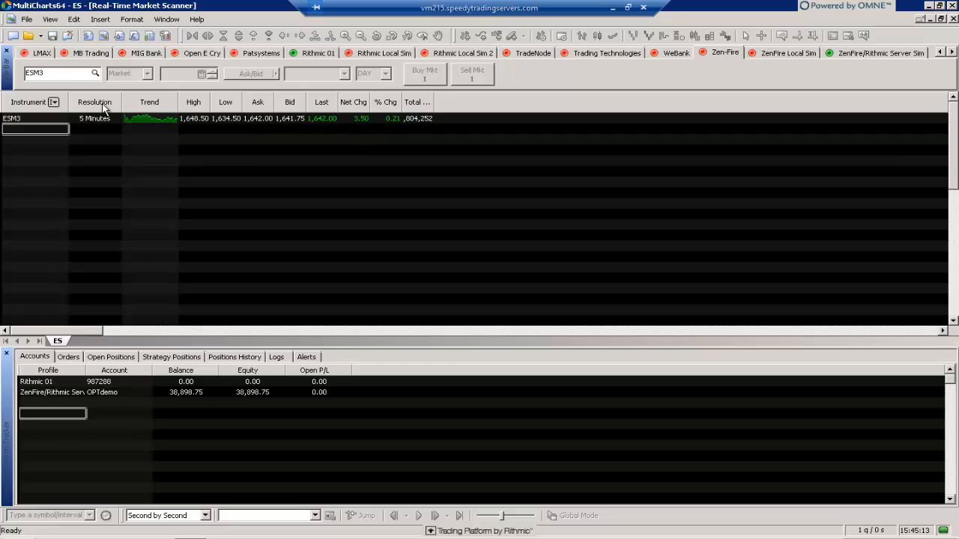
{"action": "mouse_move", "coordinate": [168, 111]}
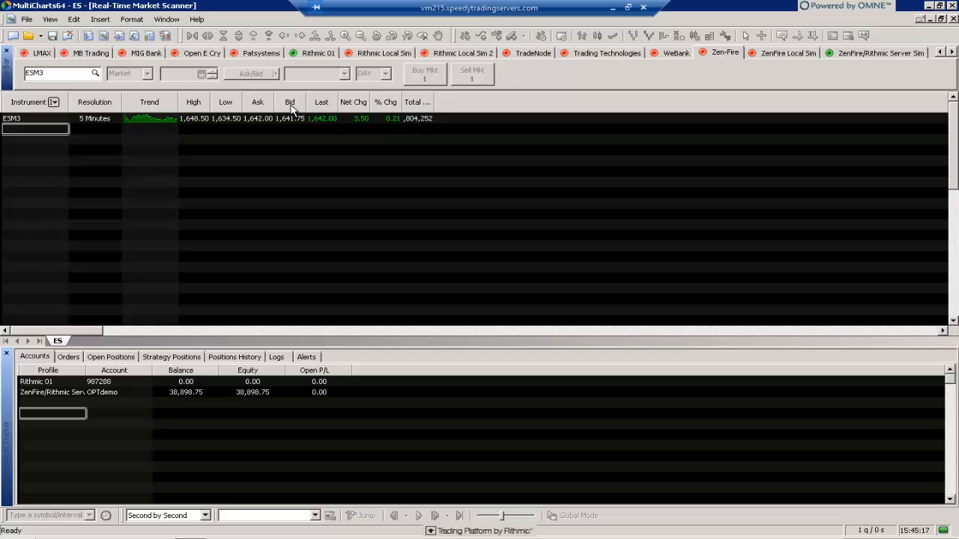
{"action": "mouse_move", "coordinate": [387, 120]}
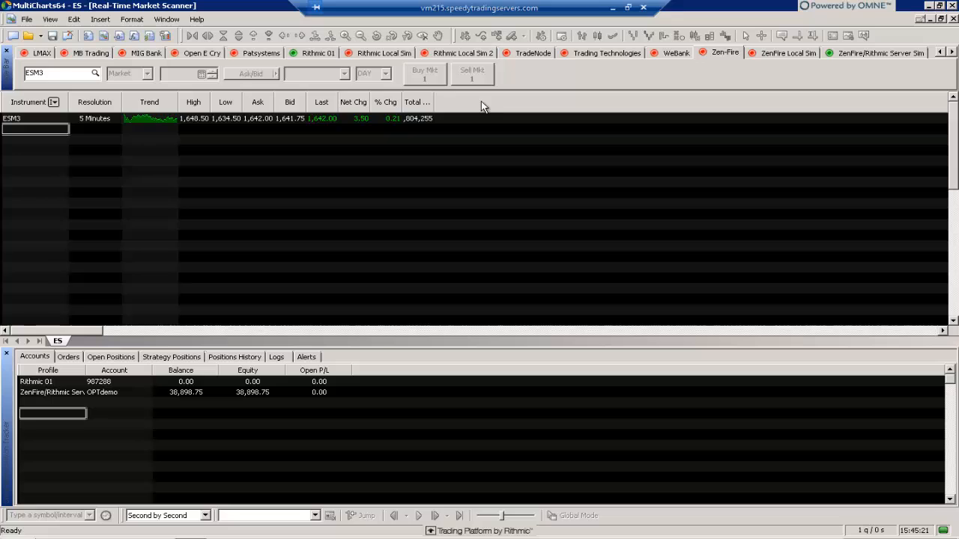
{"action": "mouse_move", "coordinate": [435, 102]}
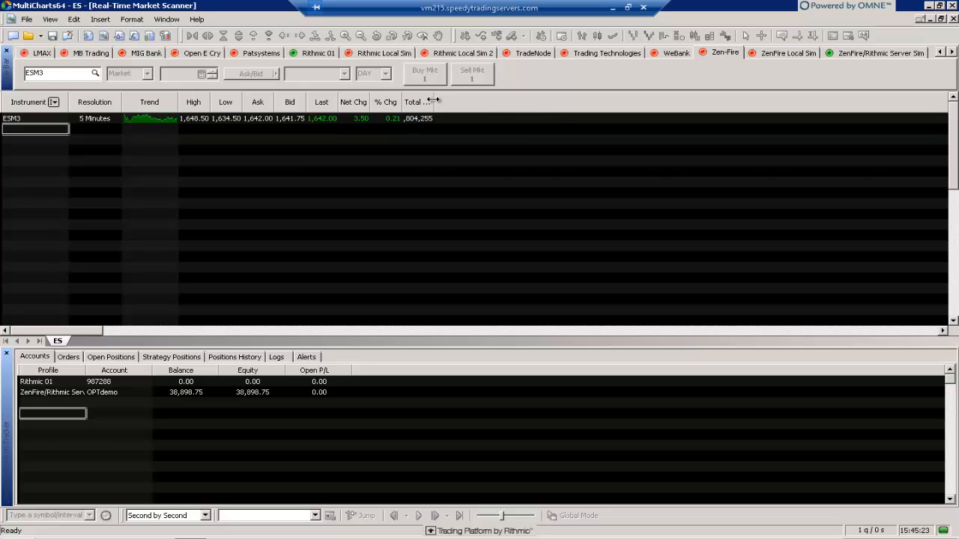
Widen the Total Volume column so the ESM3 volume figures fit
{"action": "left_click_drag", "start_coordinate": [434, 102], "coordinate": [481, 102]}
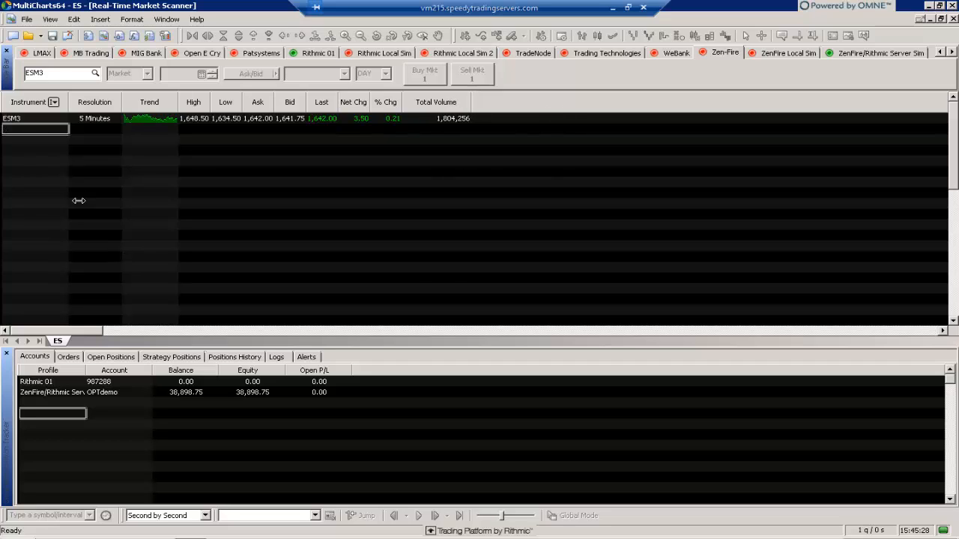
{"action": "mouse_move", "coordinate": [70, 182]}
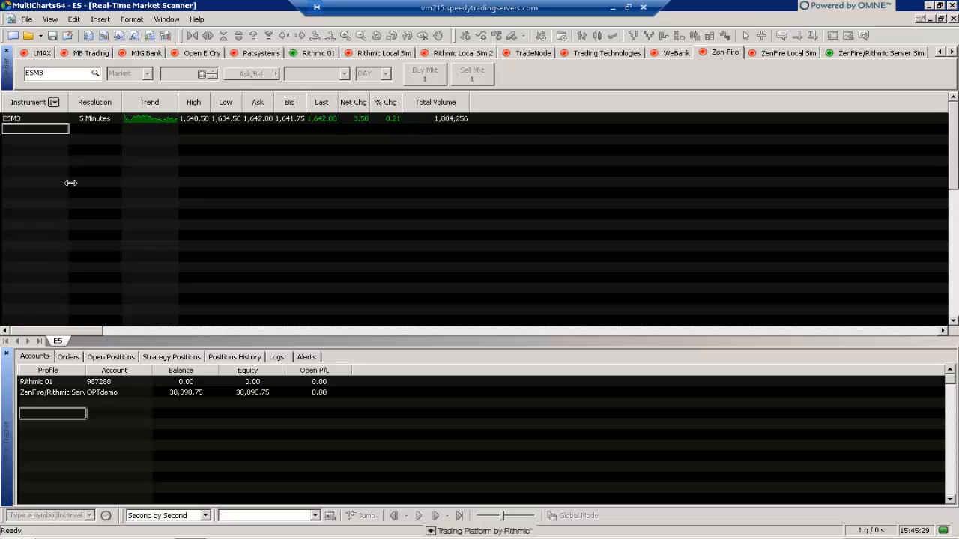
{"action": "mouse_move", "coordinate": [44, 131]}
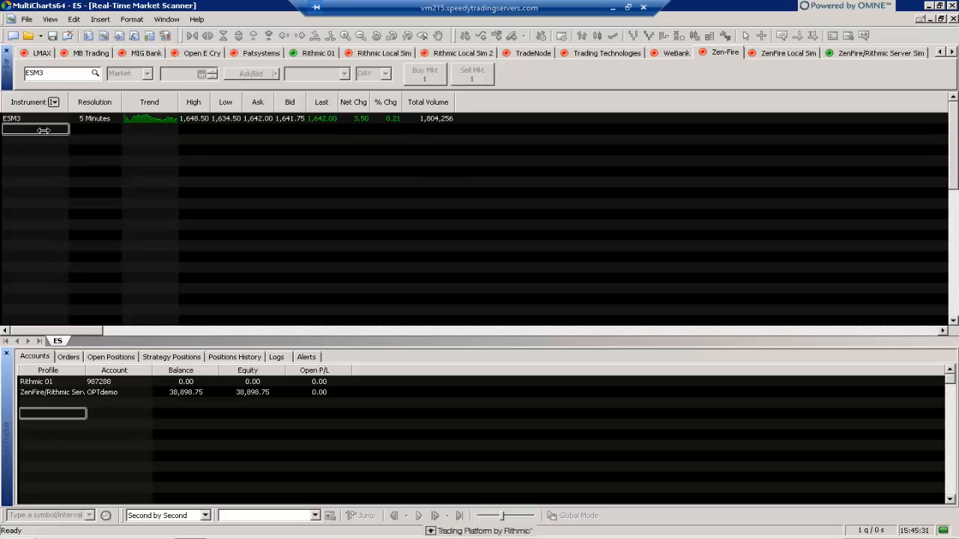
Enter NQM3 as the second 5-minute instrument below ESM3
{"action": "type", "text": "NQNQm3"}
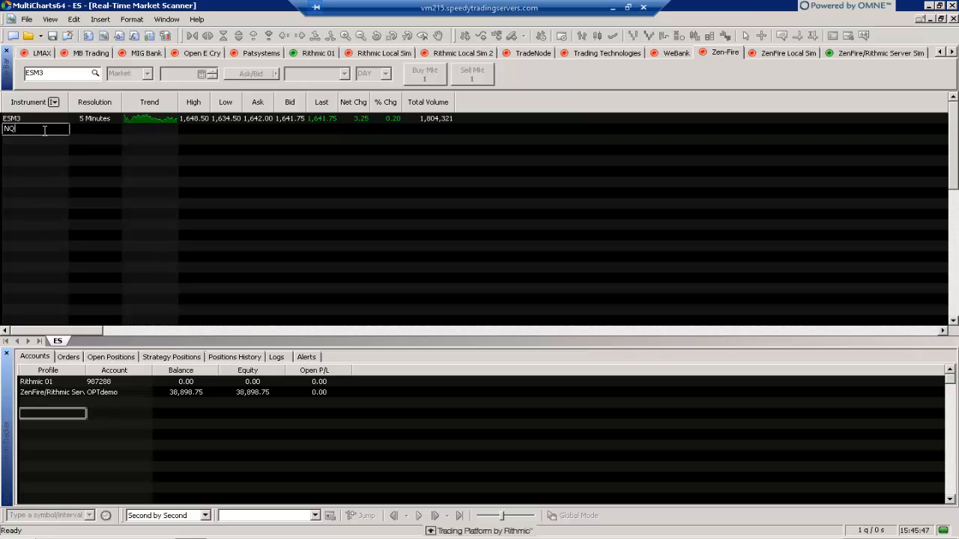
{"action": "key", "text": "Return"}
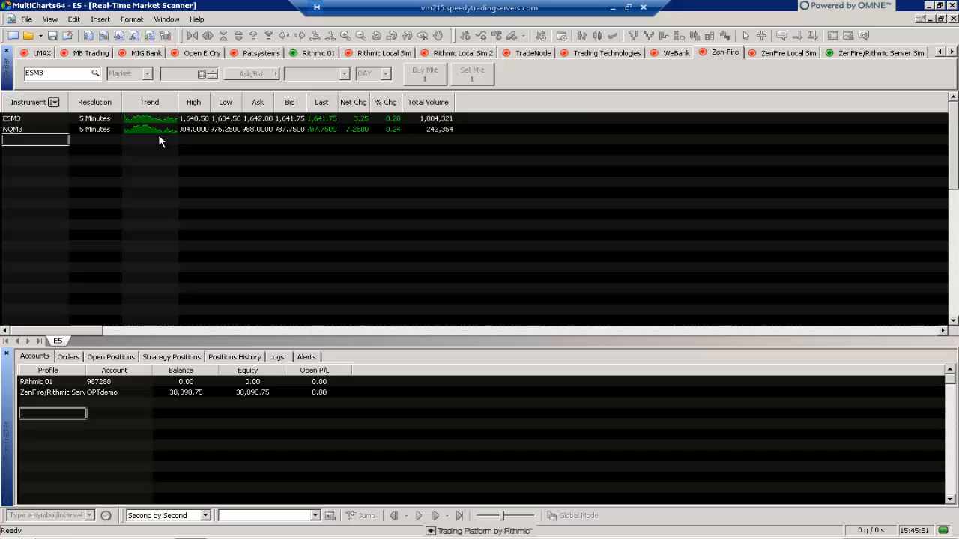
{"action": "mouse_move", "coordinate": [32, 120]}
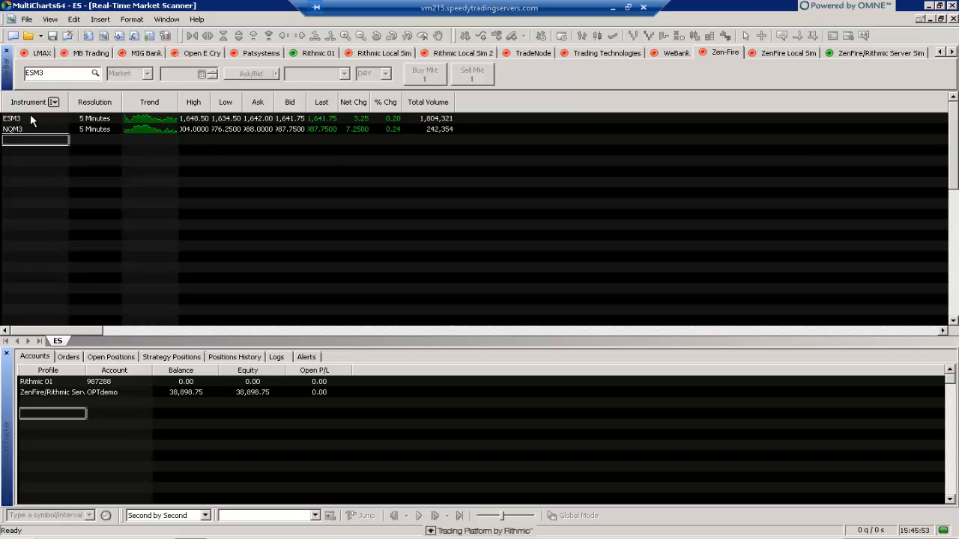
{"action": "mouse_move", "coordinate": [30, 123]}
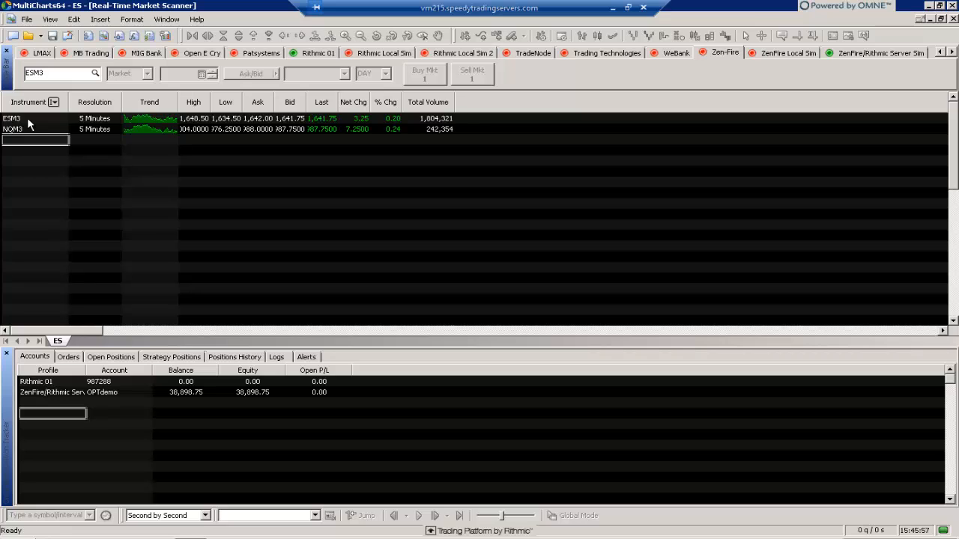
Confirm the ES and NQ rows in the first group, then insert a second empty group below
{"action": "right_click", "coordinate": [12, 119]}
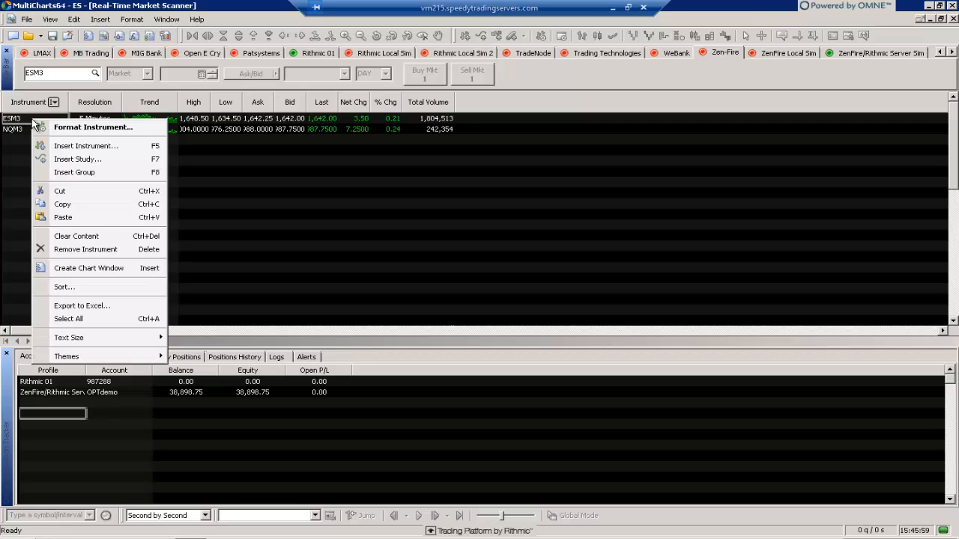
{"action": "mouse_move", "coordinate": [84, 165]}
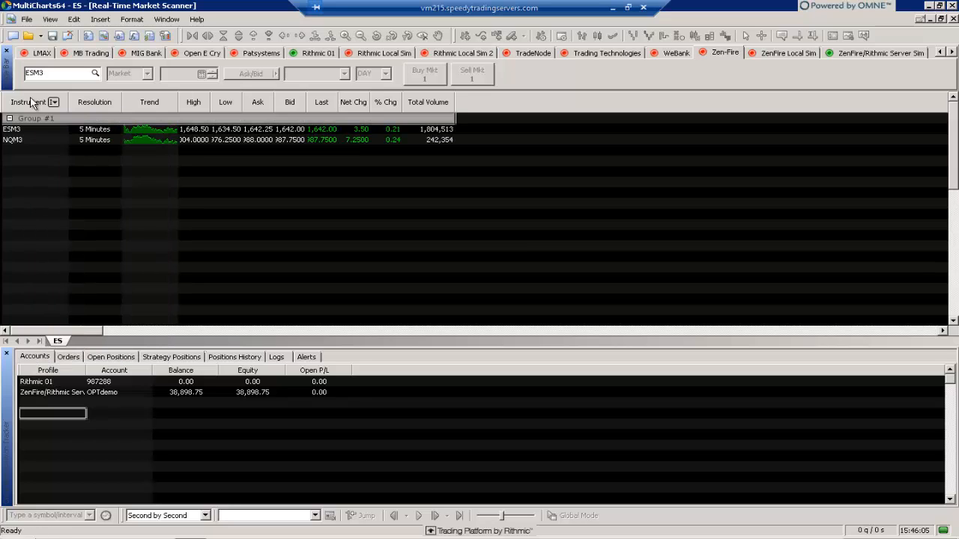
{"action": "left_click", "coordinate": [9, 119]}
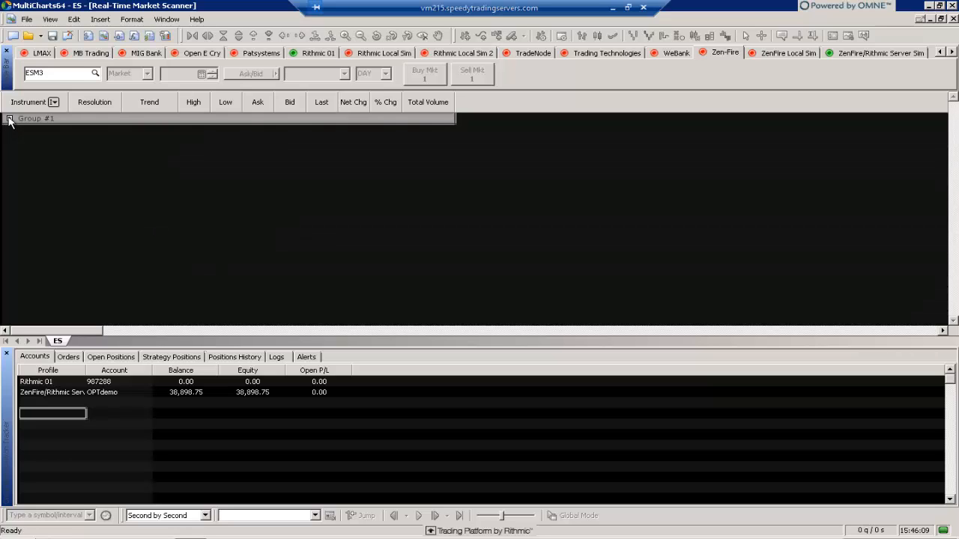
{"action": "left_click", "coordinate": [9, 119]}
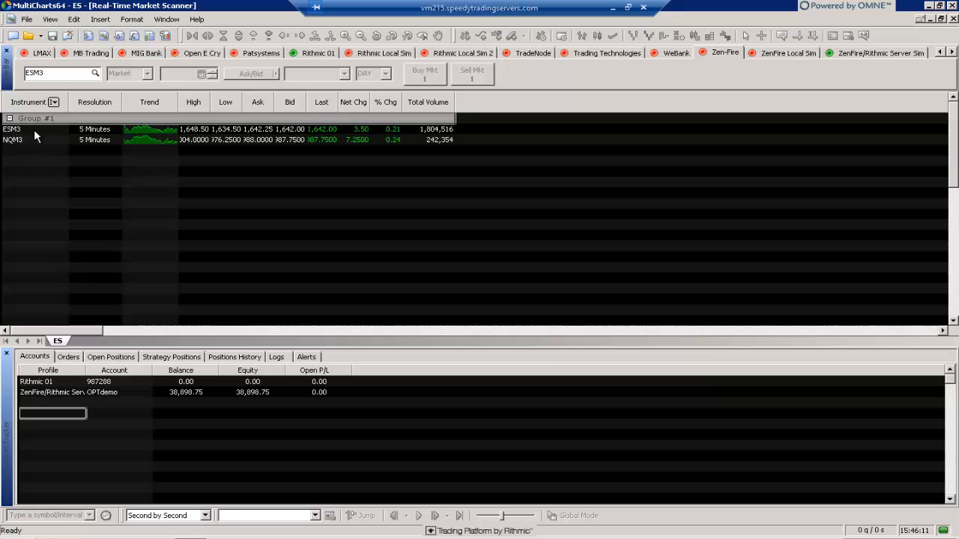
{"action": "mouse_move", "coordinate": [12, 164]}
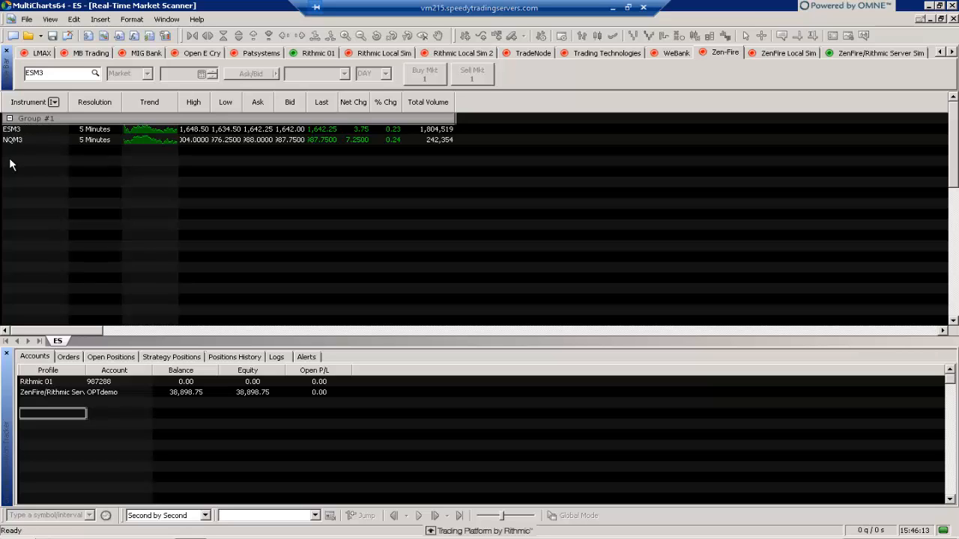
{"action": "right_click", "coordinate": [12, 164]}
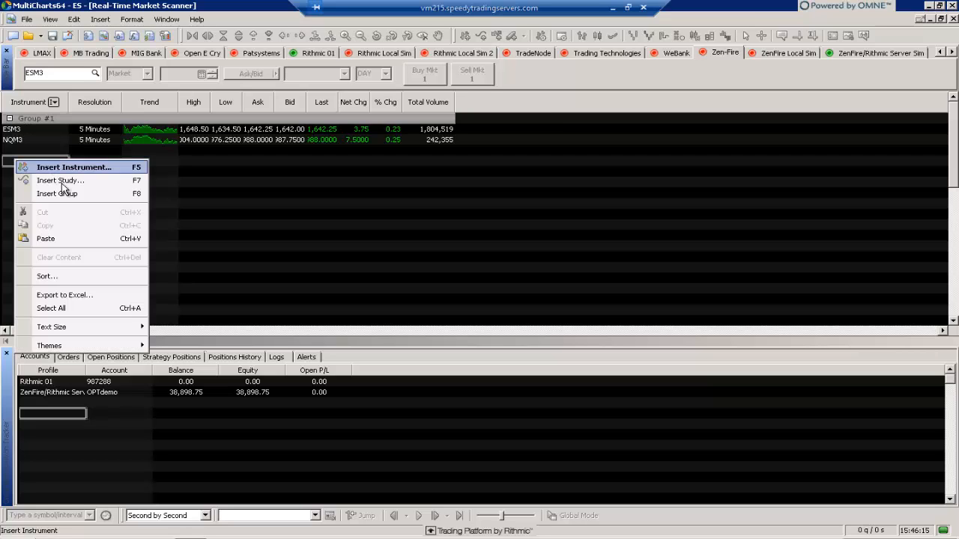
{"action": "left_click", "coordinate": [57, 194]}
{"action": "type", "text": "Eminis"}
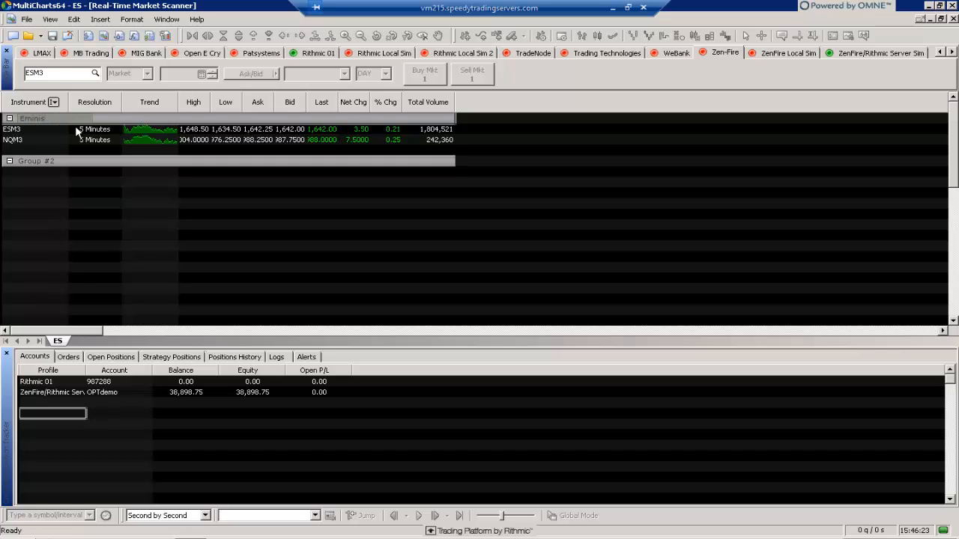
Rename Group #2 to Currency Futures and add 6EM3 and 6AM3 at 5 minutes
{"action": "right_click", "coordinate": [36, 160]}
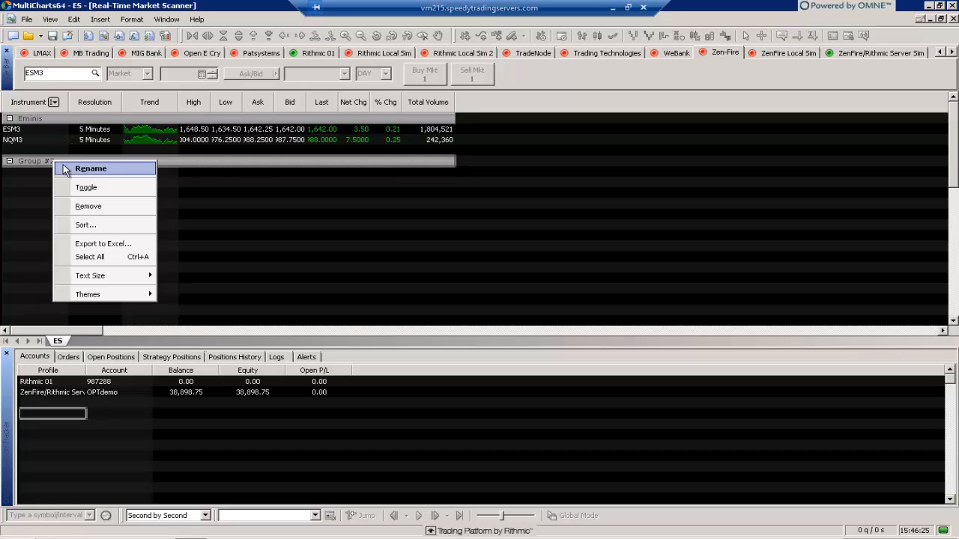
{"action": "left_click", "coordinate": [90, 168]}
{"action": "type", "text": "6Am3"}
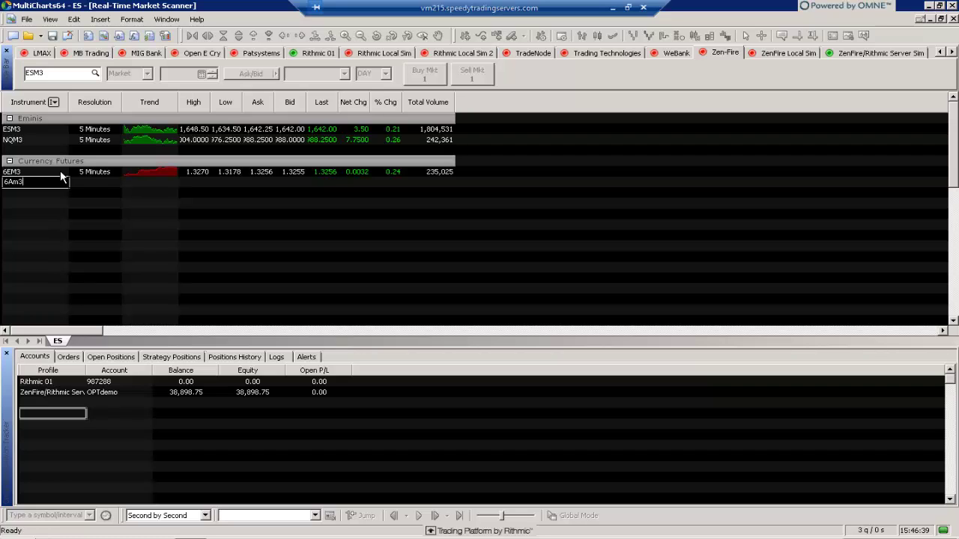
{"action": "key", "text": "Return"}
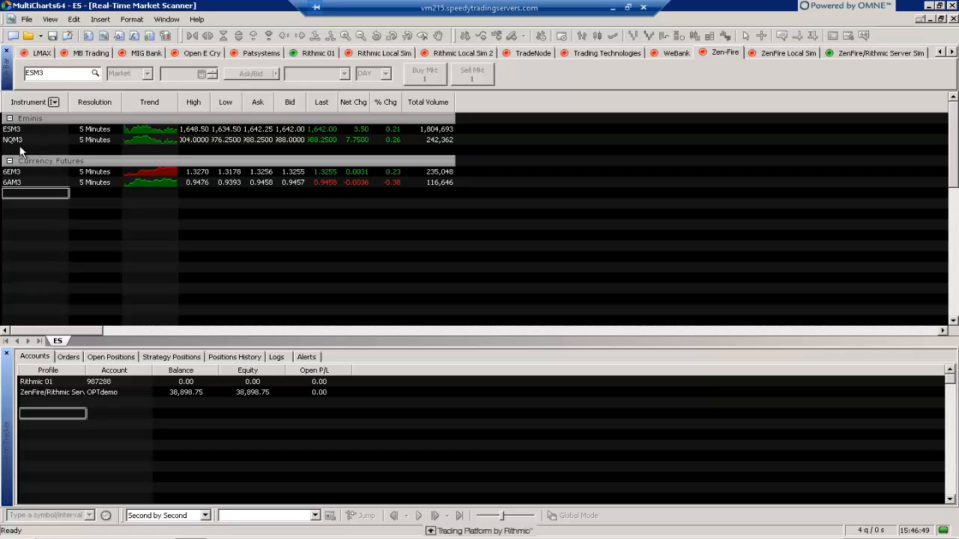
{"action": "mouse_move", "coordinate": [24, 173]}
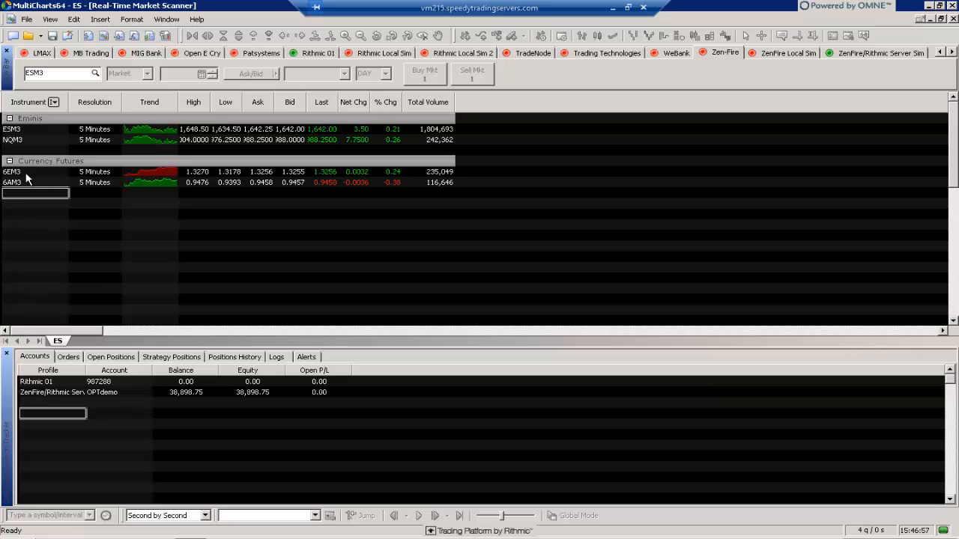
{"action": "mouse_move", "coordinate": [30, 186]}
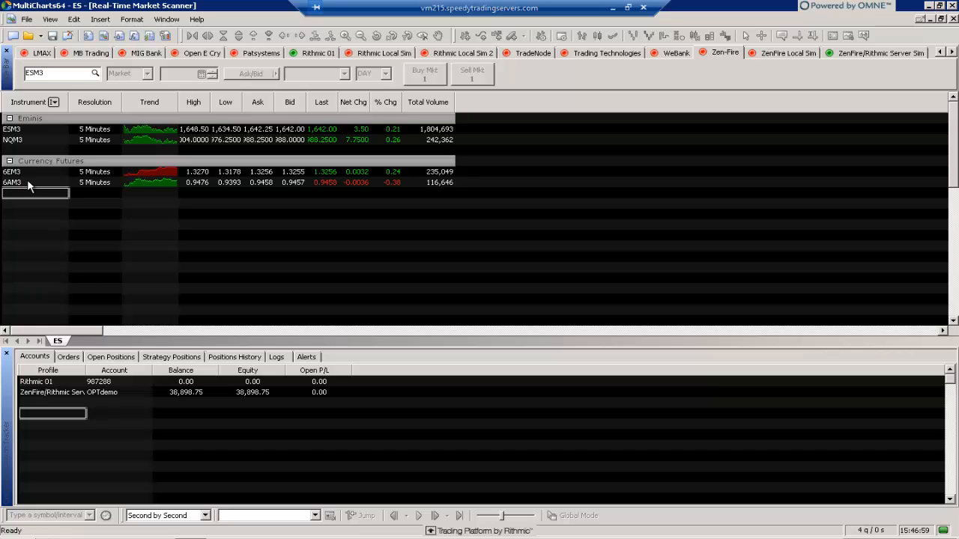
{"action": "mouse_move", "coordinate": [326, 160]}
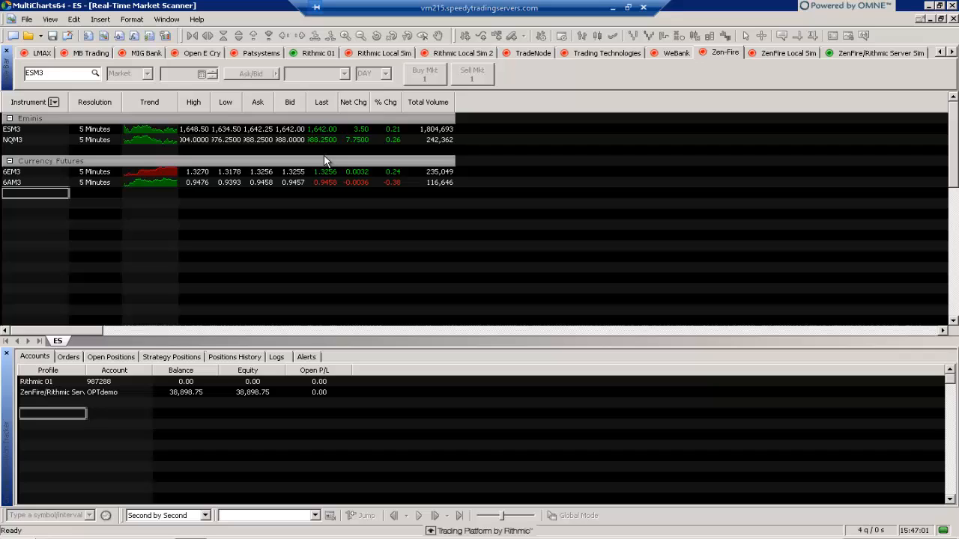
{"action": "mouse_move", "coordinate": [217, 171]}
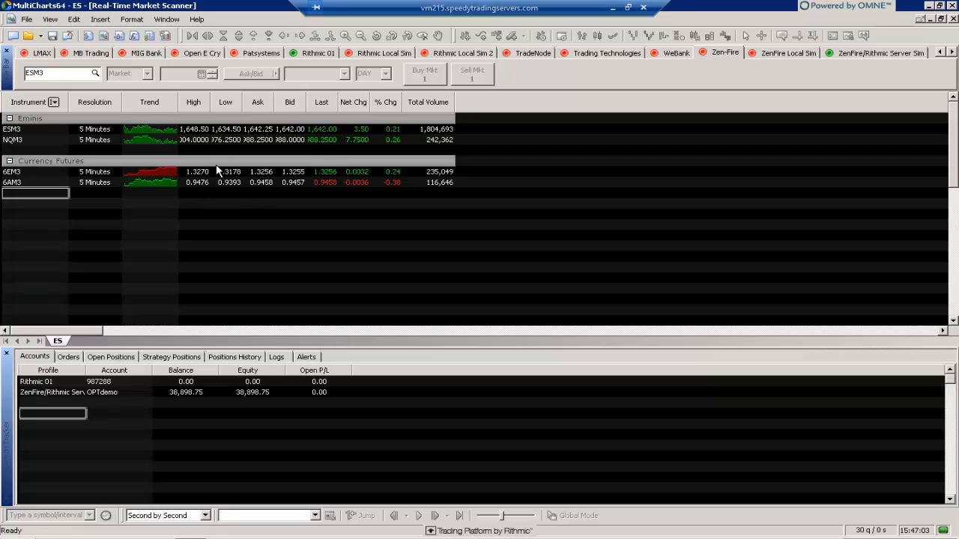
{"action": "mouse_move", "coordinate": [232, 178]}
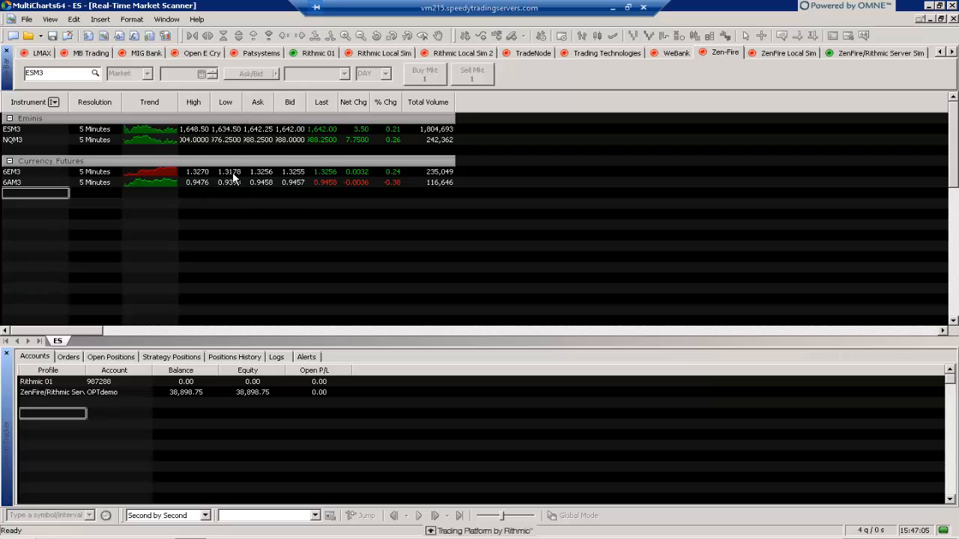
{"action": "mouse_move", "coordinate": [136, 150]}
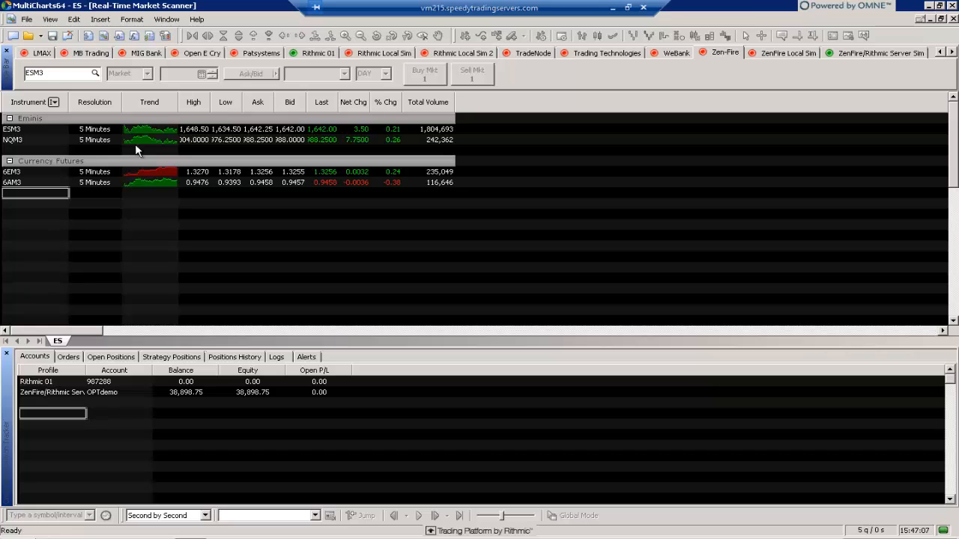
{"action": "mouse_move", "coordinate": [471, 144]}
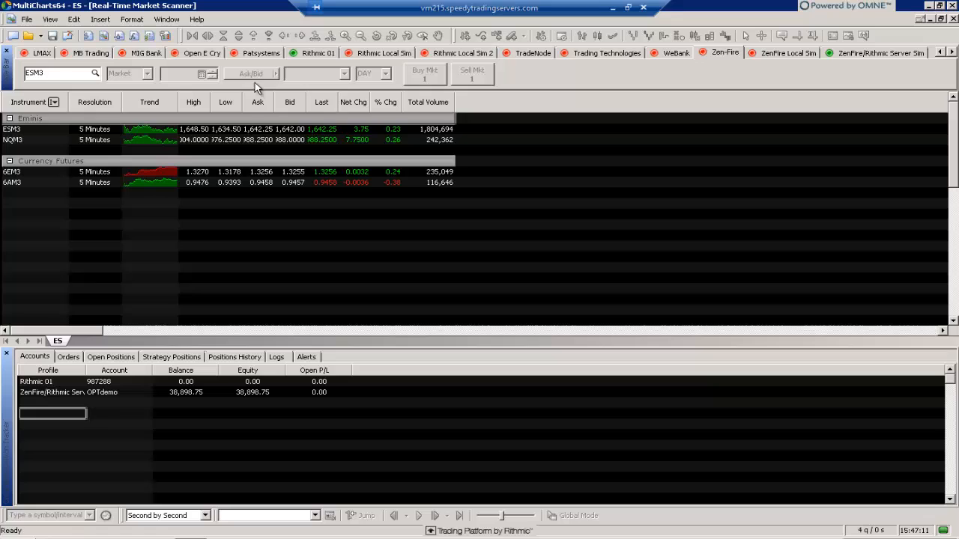
{"action": "mouse_move", "coordinate": [264, 120]}
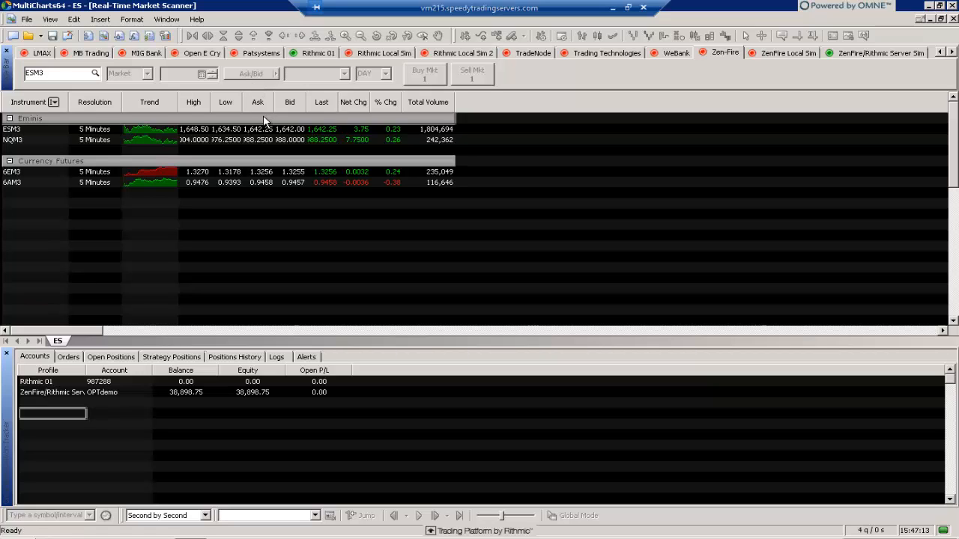
{"action": "mouse_move", "coordinate": [216, 129]}
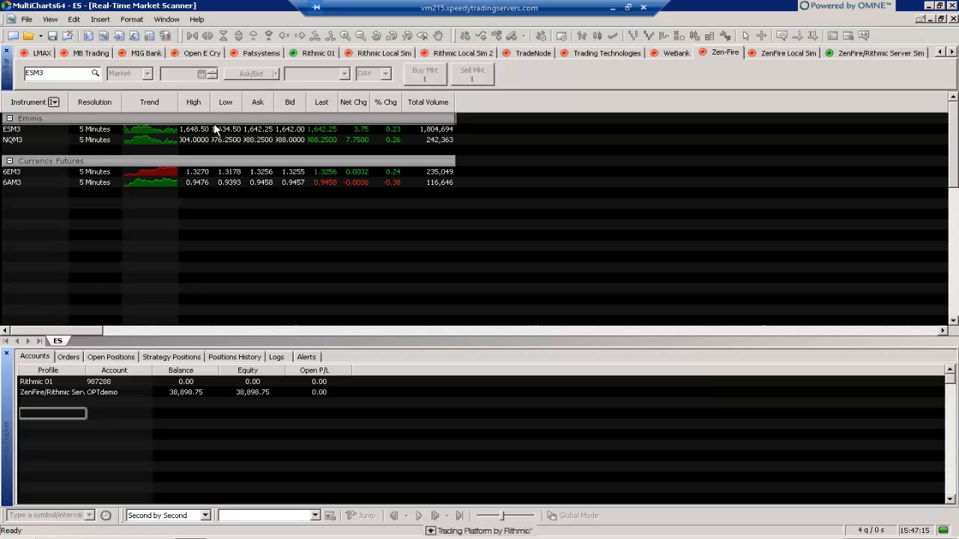
{"action": "mouse_move", "coordinate": [144, 193]}
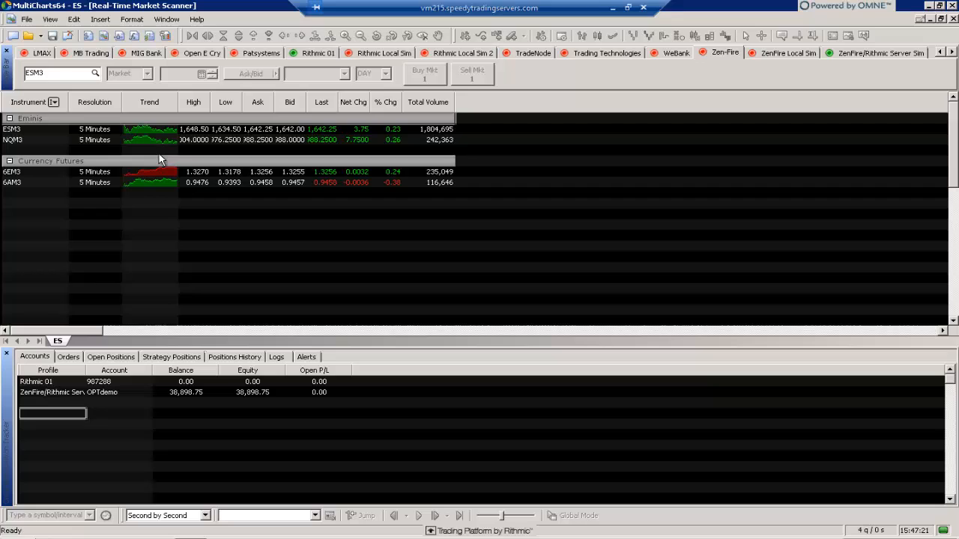
Insert the ADX study as a scanner column for all four instruments
{"action": "left_click", "coordinate": [99, 18]}
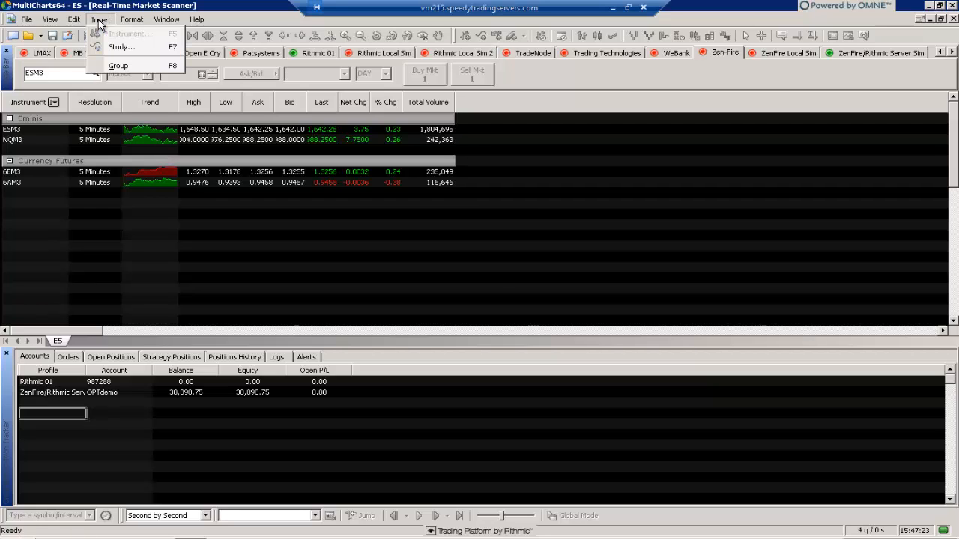
{"action": "mouse_move", "coordinate": [108, 46]}
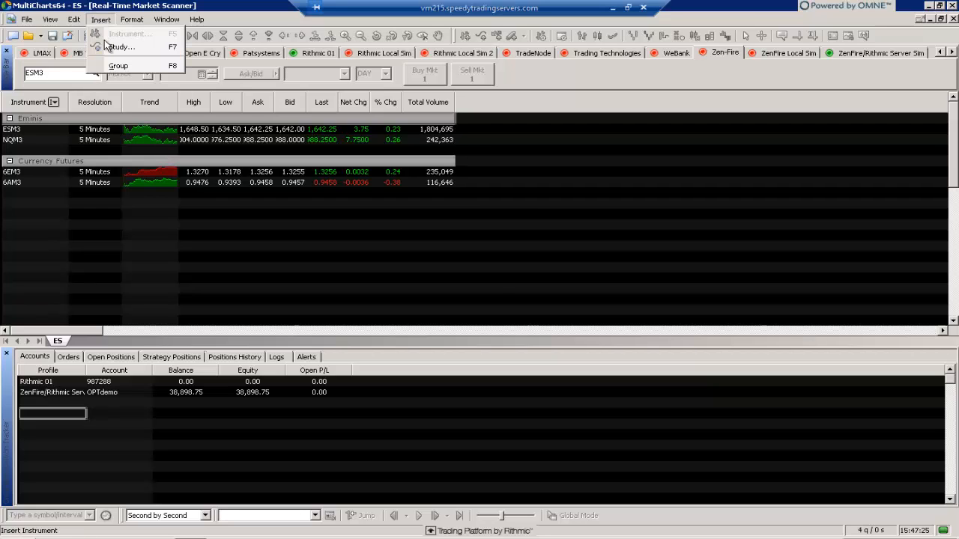
{"action": "left_click", "coordinate": [119, 47]}
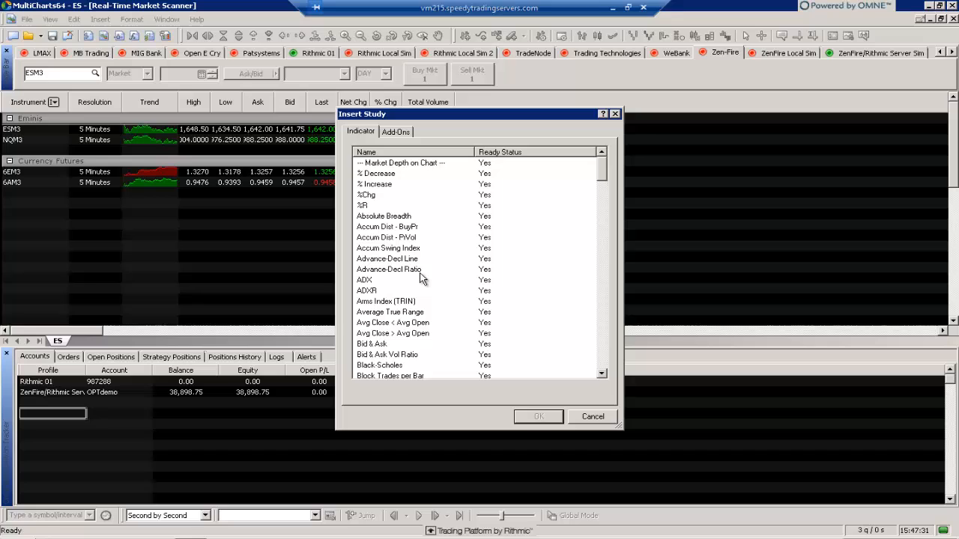
{"action": "left_click", "coordinate": [365, 280]}
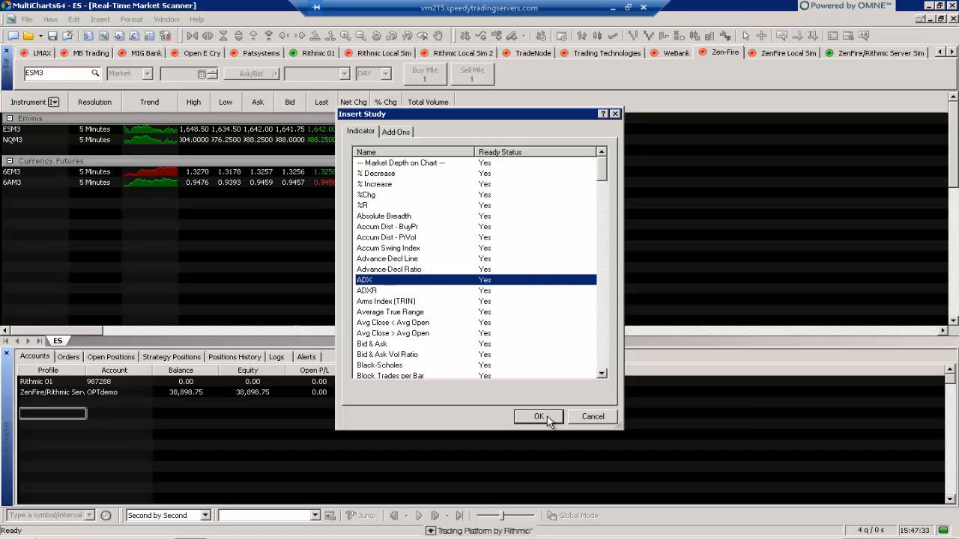
{"action": "left_click", "coordinate": [540, 416]}
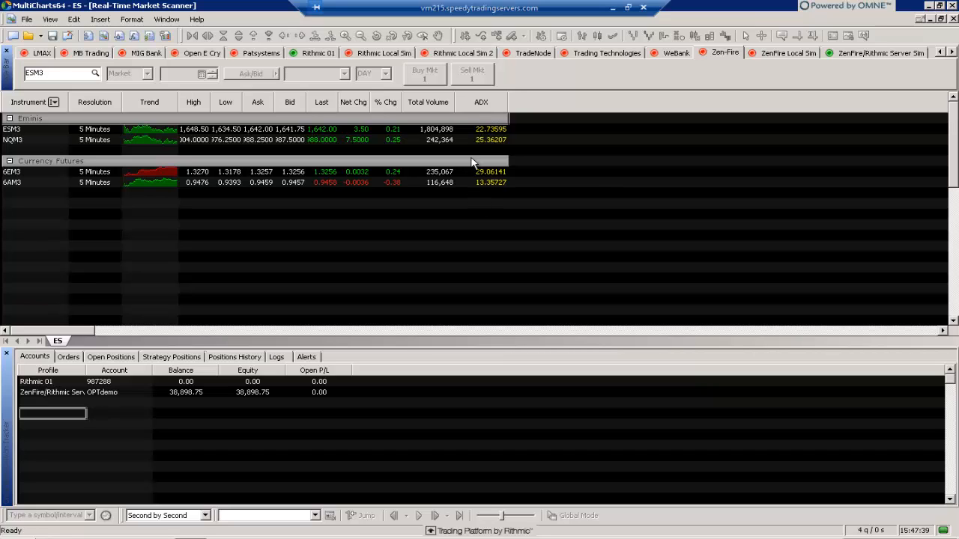
{"action": "mouse_move", "coordinate": [300, 144]}
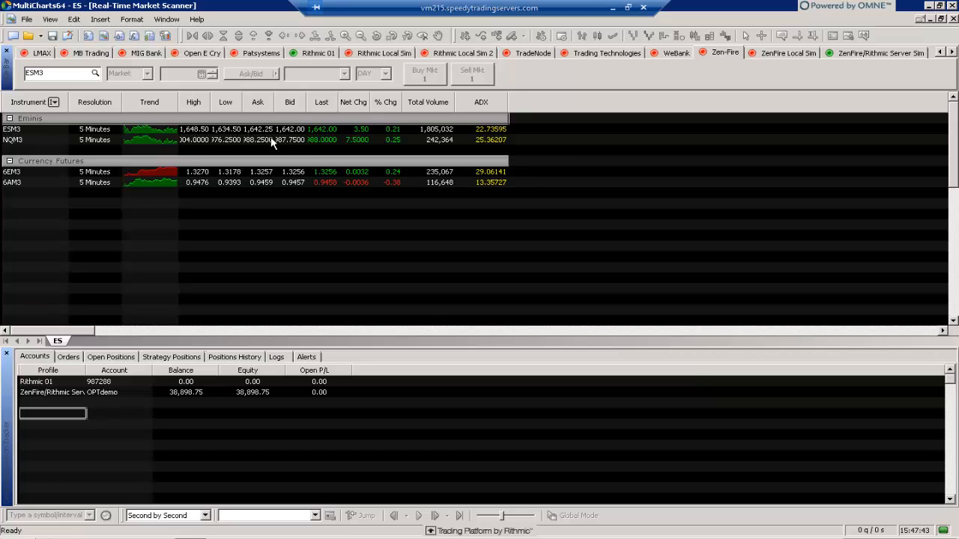
{"action": "mouse_move", "coordinate": [213, 168]}
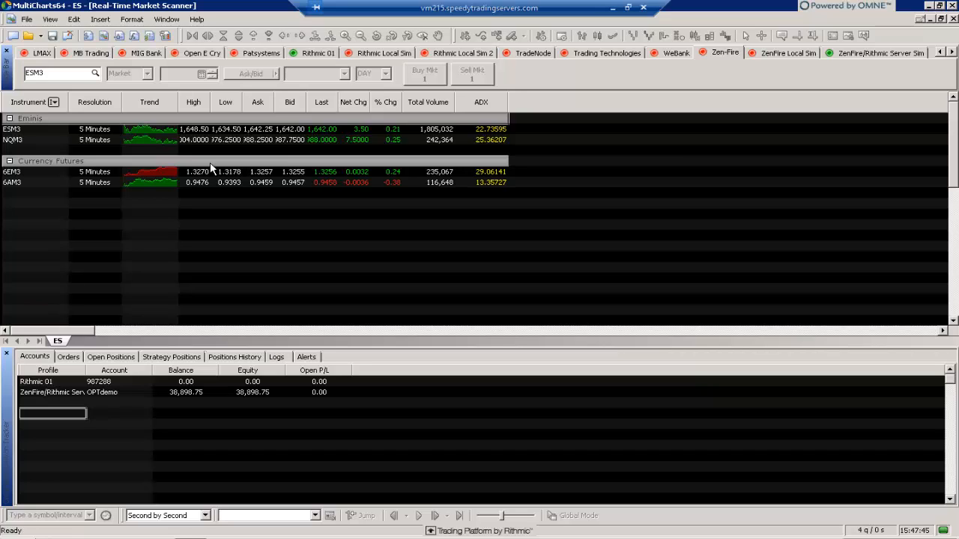
{"action": "mouse_move", "coordinate": [411, 174]}
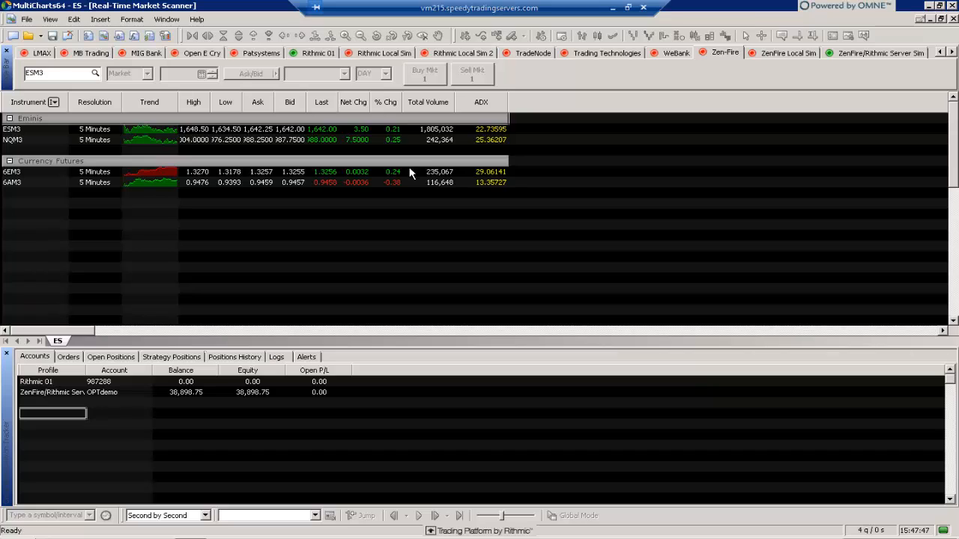
{"action": "mouse_move", "coordinate": [449, 140]}
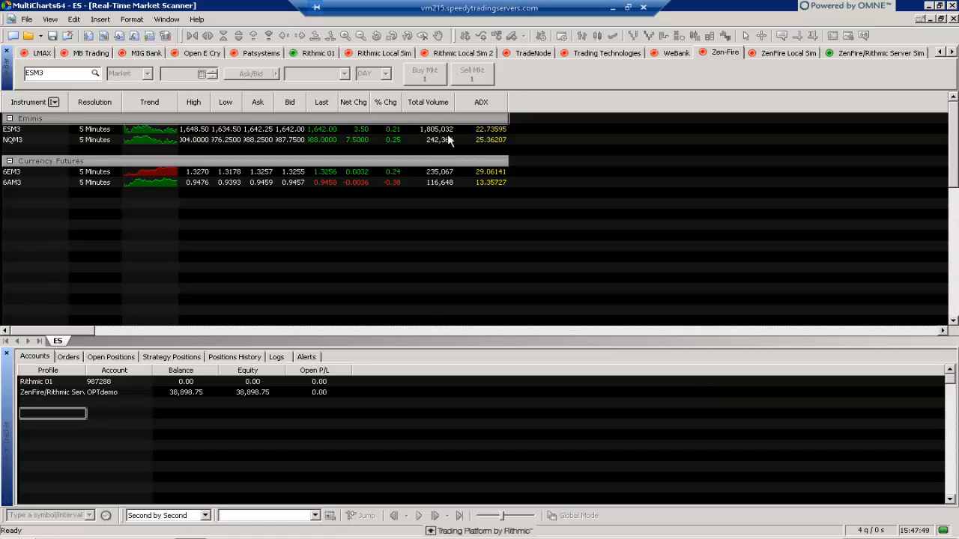
Insert the Mov Avg 1 Line study as a column beside ADX
{"action": "left_click", "coordinate": [99, 18]}
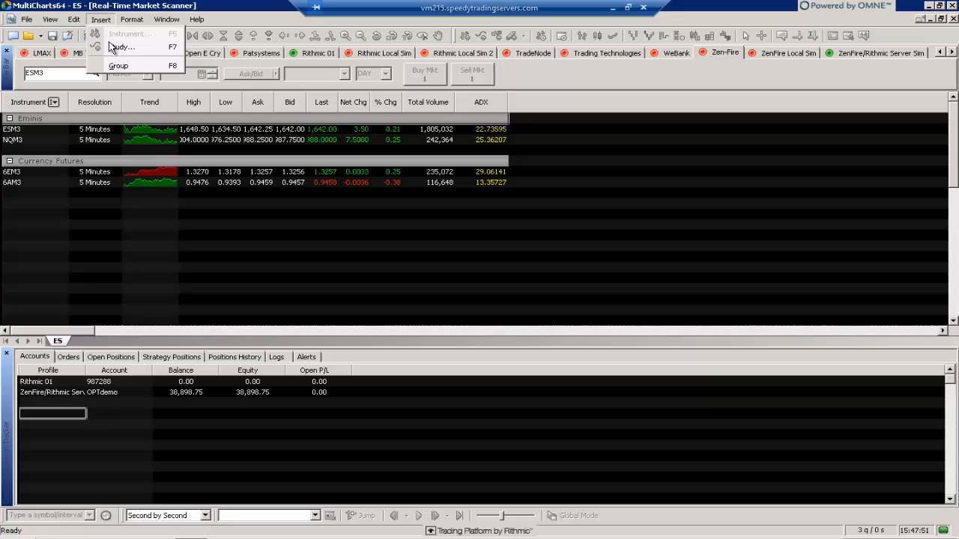
{"action": "left_click", "coordinate": [122, 47]}
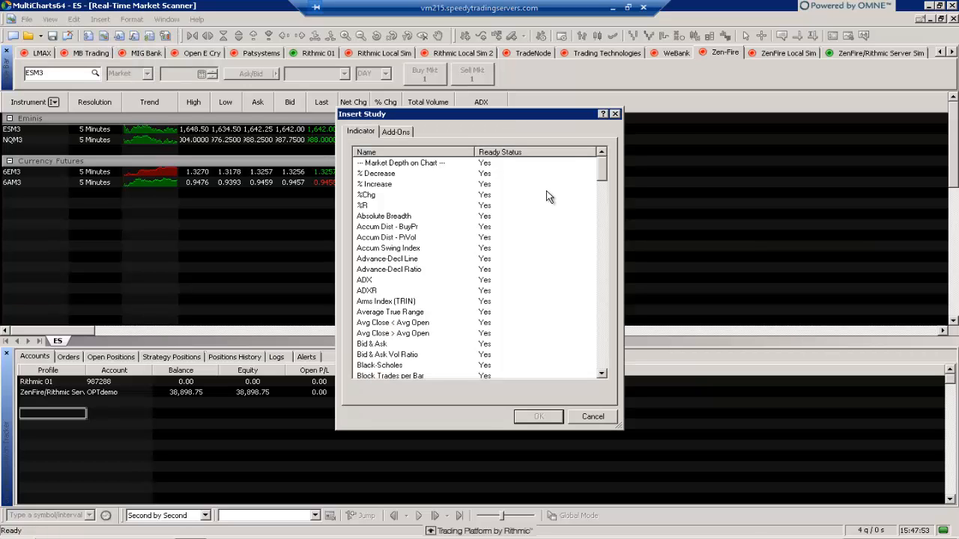
{"action": "scroll", "scroll_direction": "down", "scroll_amount": 3}
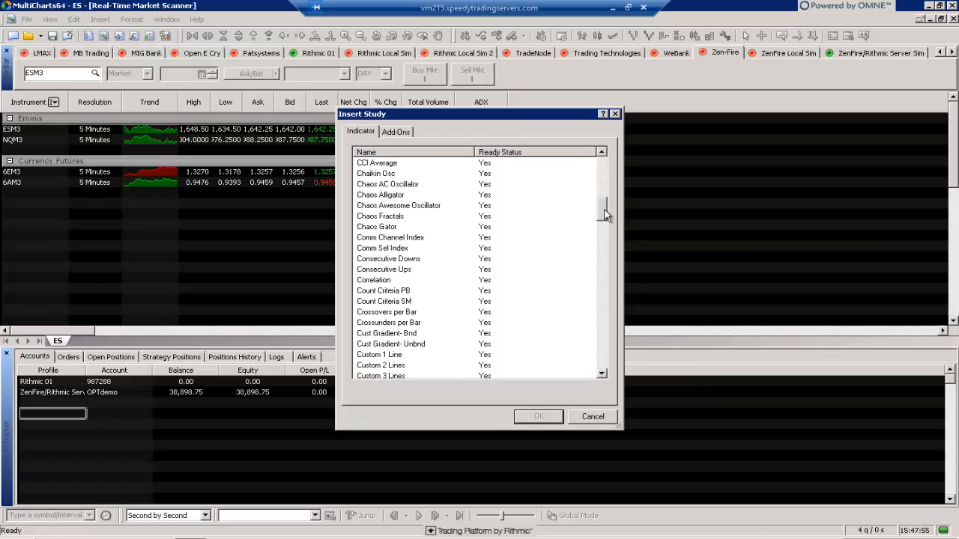
{"action": "scroll", "scroll_direction": "down", "scroll_amount": 3}
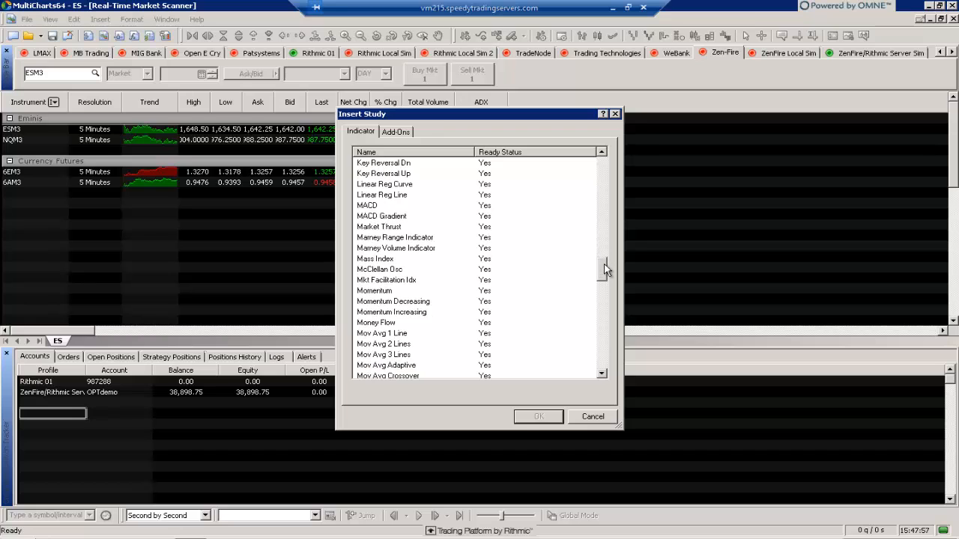
{"action": "scroll", "scroll_direction": "down", "scroll_amount": 3}
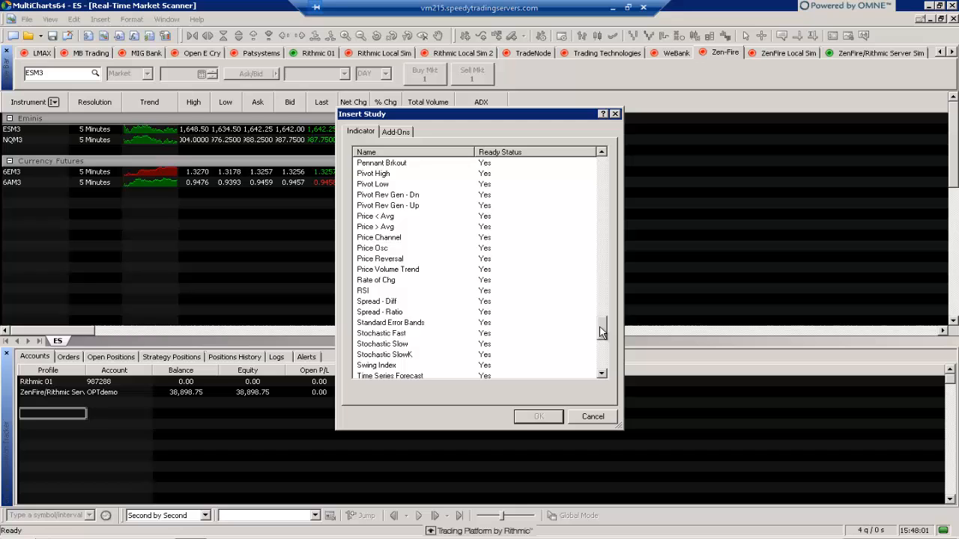
{"action": "scroll", "scroll_direction": "down", "scroll_amount": 3}
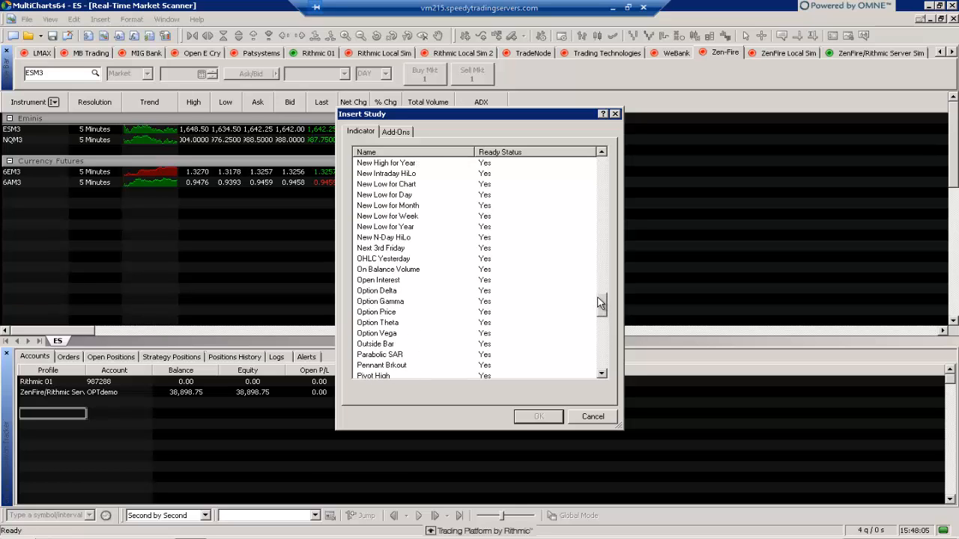
{"action": "scroll", "scroll_direction": "up", "scroll_amount": 3}
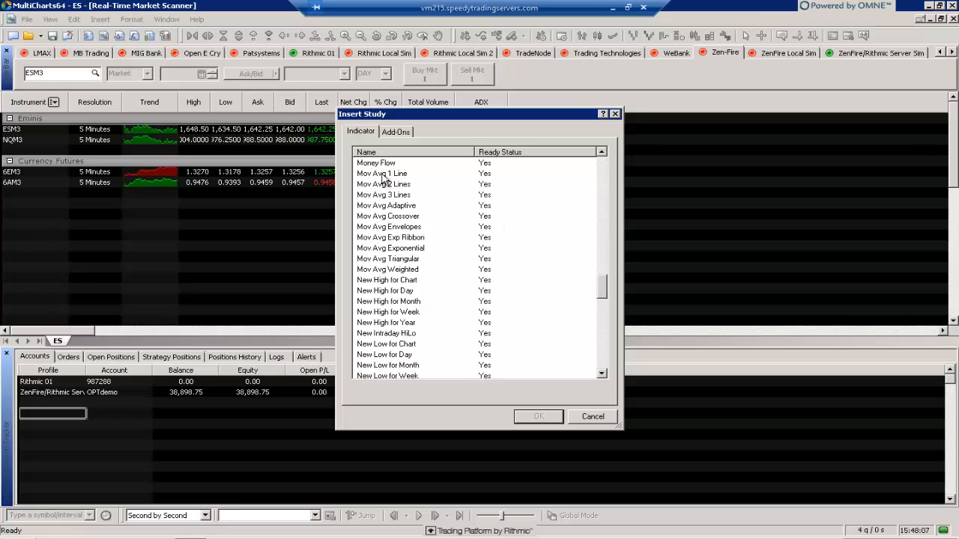
{"action": "left_click", "coordinate": [538, 416]}
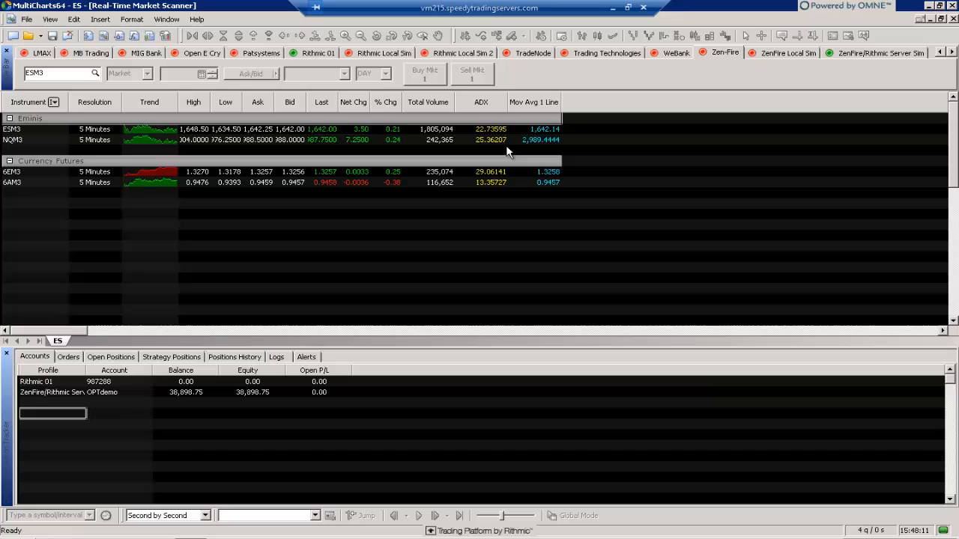
{"action": "mouse_move", "coordinate": [425, 178]}
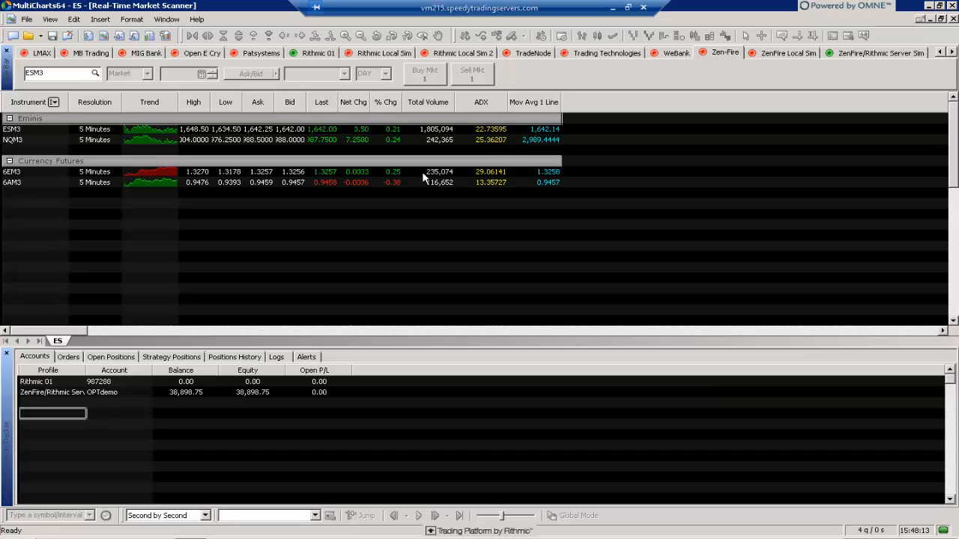
{"action": "mouse_move", "coordinate": [278, 189]}
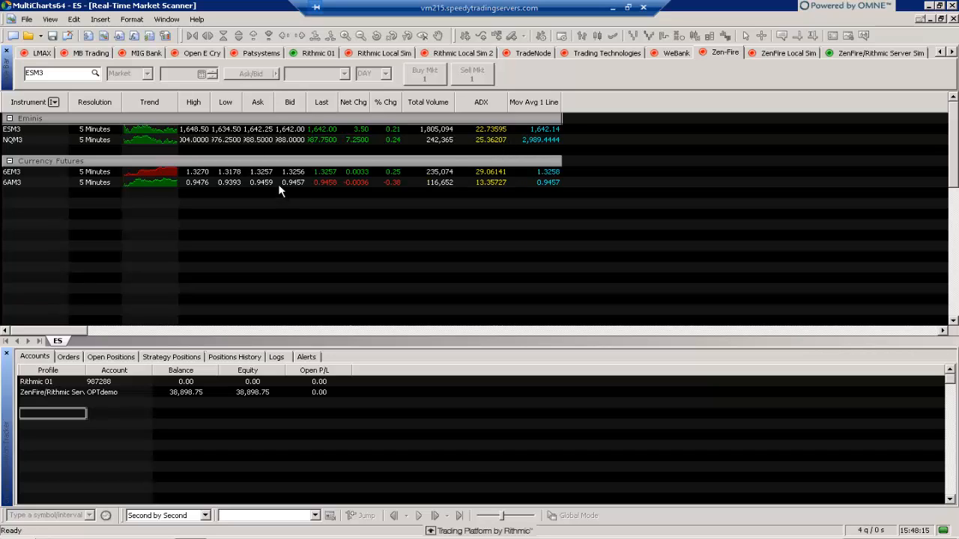
{"action": "mouse_move", "coordinate": [512, 167]}
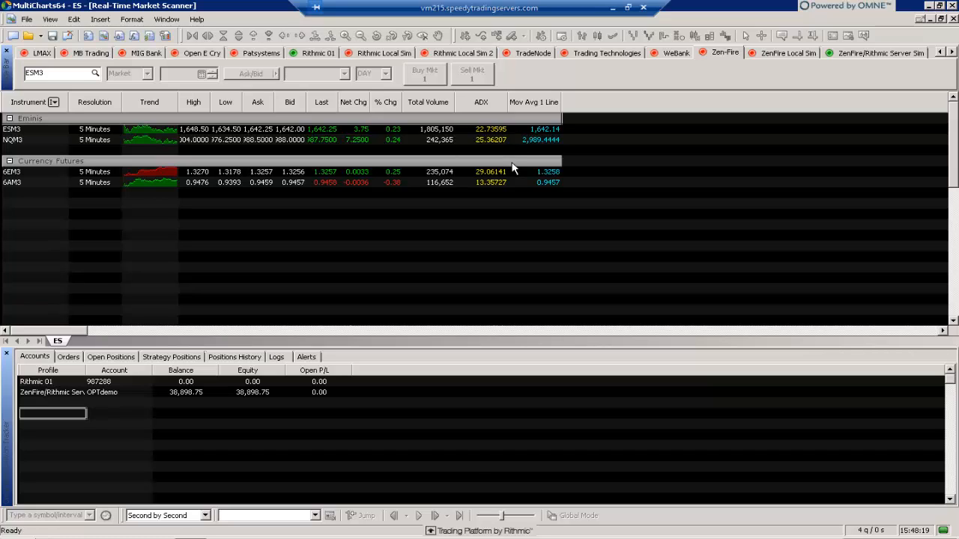
{"action": "mouse_move", "coordinate": [507, 174]}
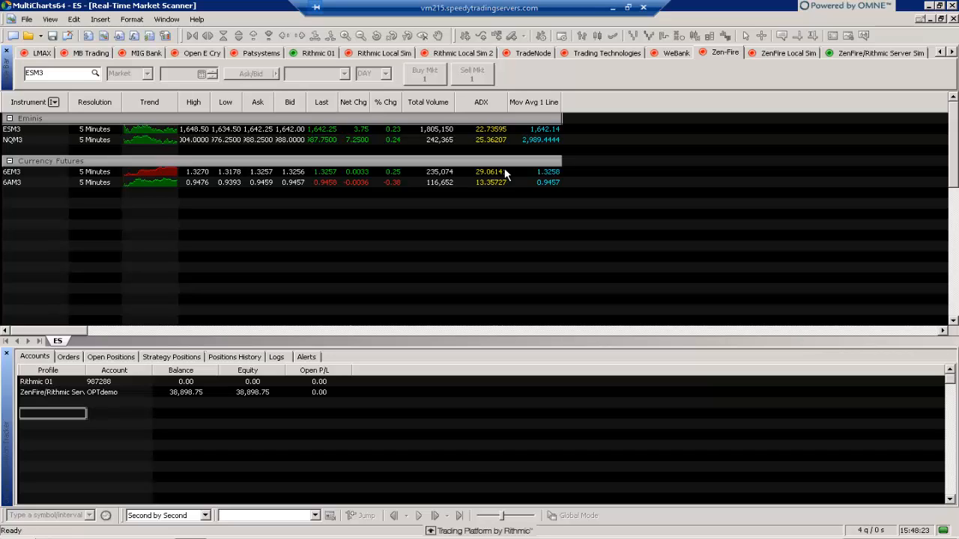
{"action": "mouse_move", "coordinate": [359, 189]}
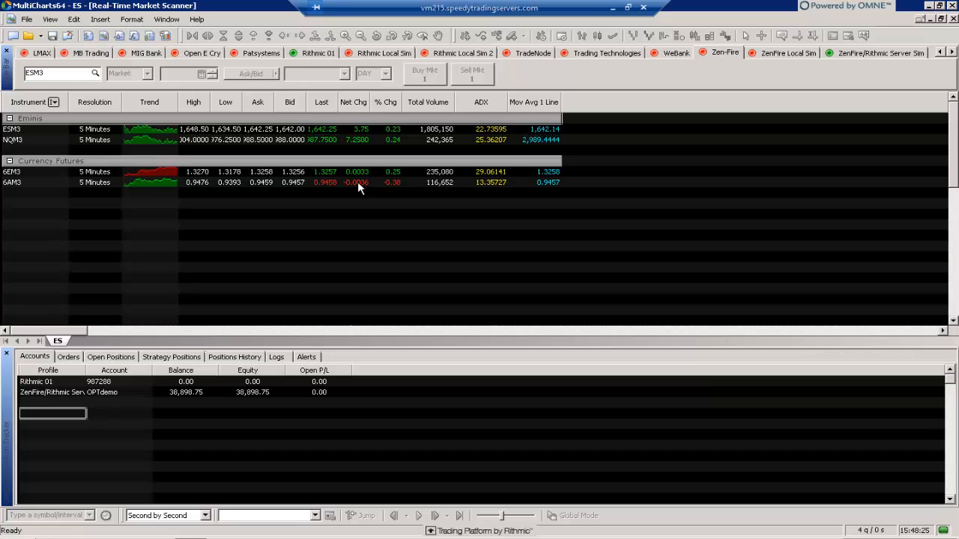
{"action": "mouse_move", "coordinate": [204, 131]}
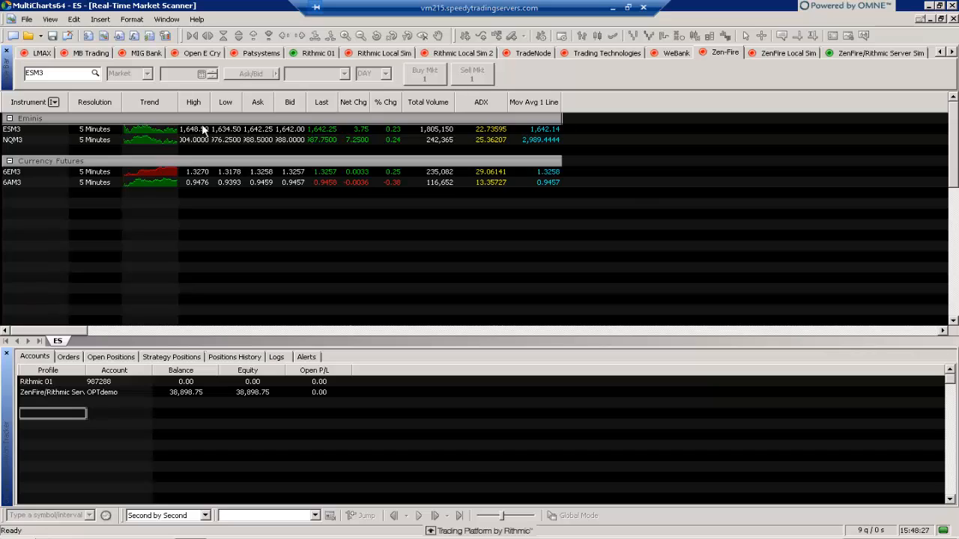
{"action": "mouse_move", "coordinate": [562, 162]}
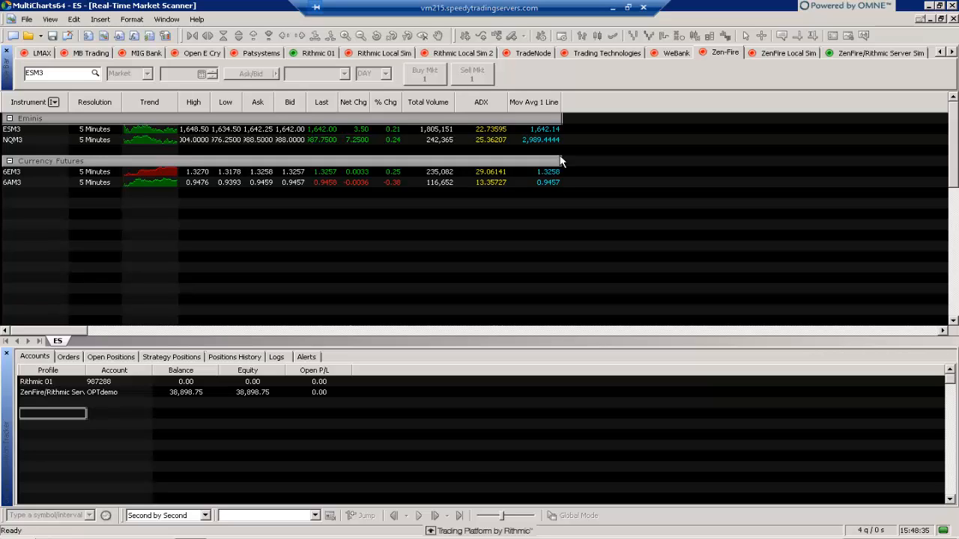
{"action": "mouse_move", "coordinate": [448, 103]}
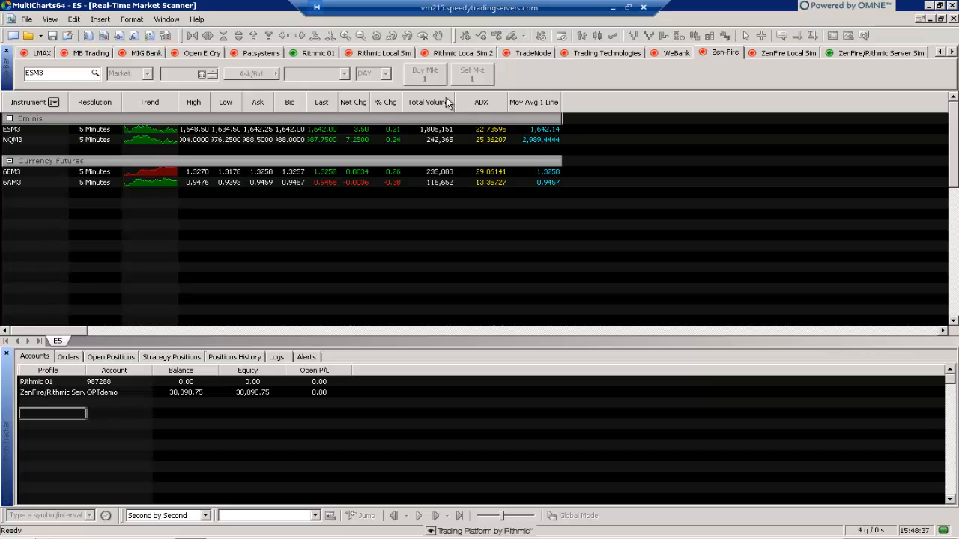
{"action": "mouse_move", "coordinate": [102, 102]}
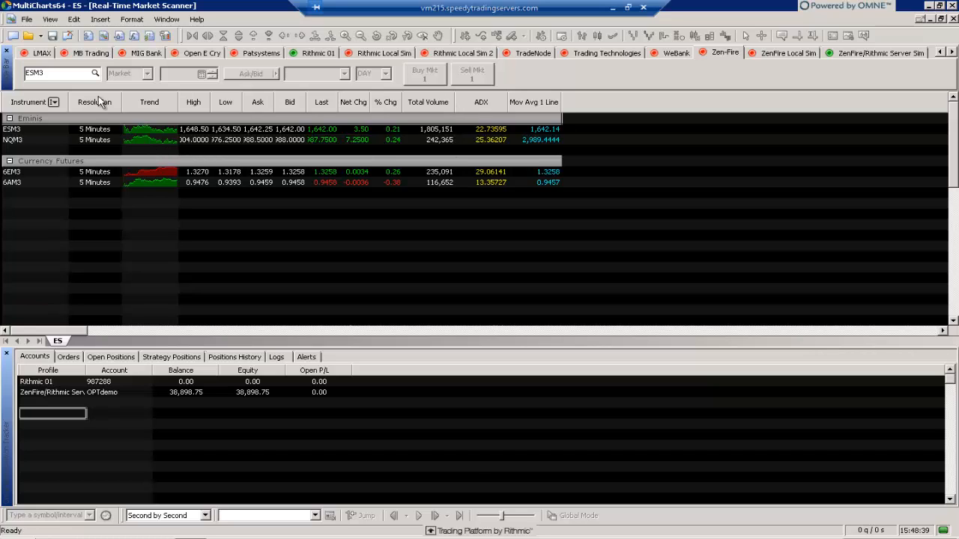
{"action": "mouse_move", "coordinate": [90, 23]}
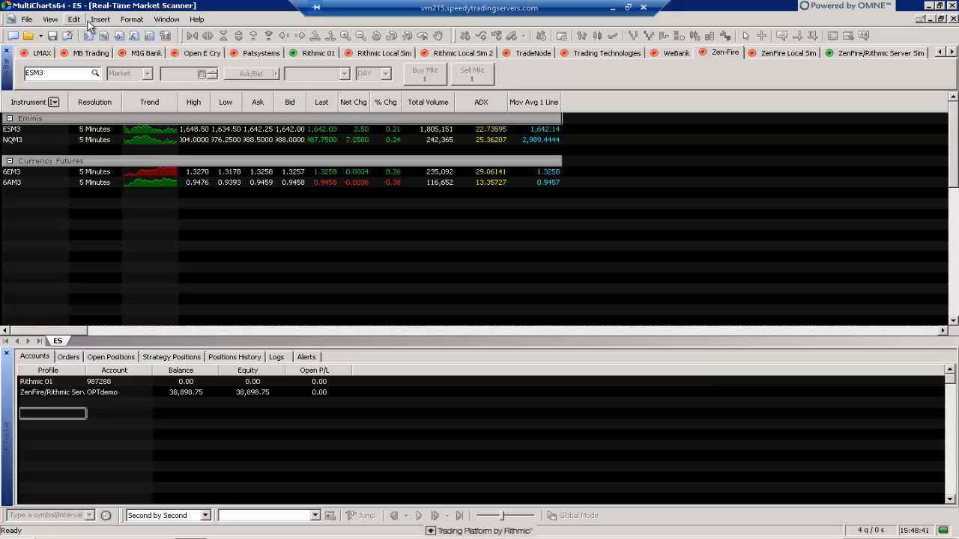
Create a new ESM3 chart window and assign it to the red link group
{"action": "left_click", "coordinate": [27, 18]}
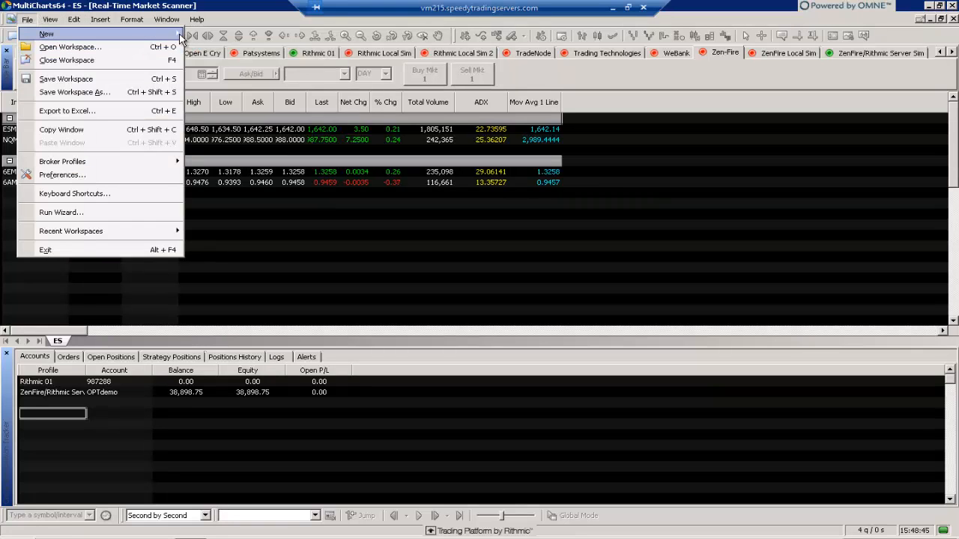
{"action": "left_click", "coordinate": [45, 33]}
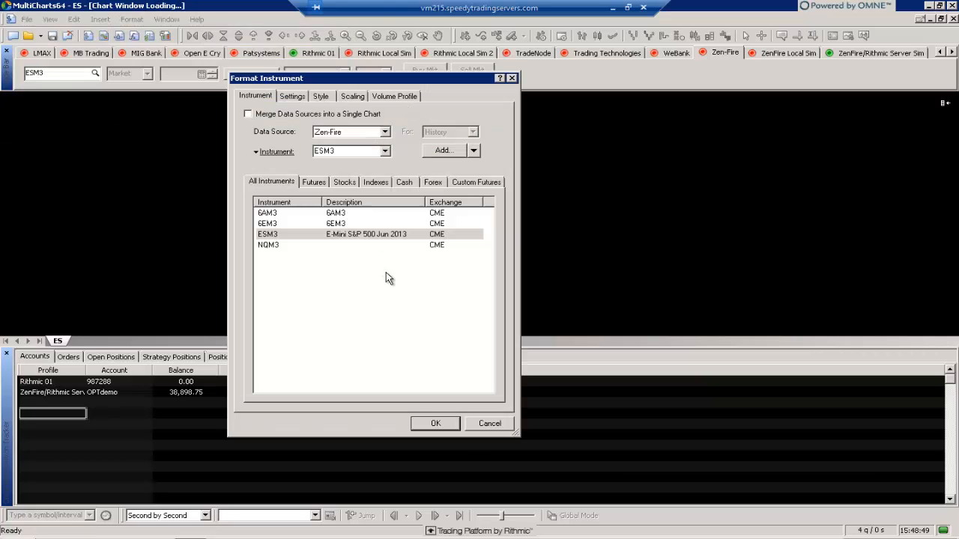
{"action": "left_click", "coordinate": [435, 423]}
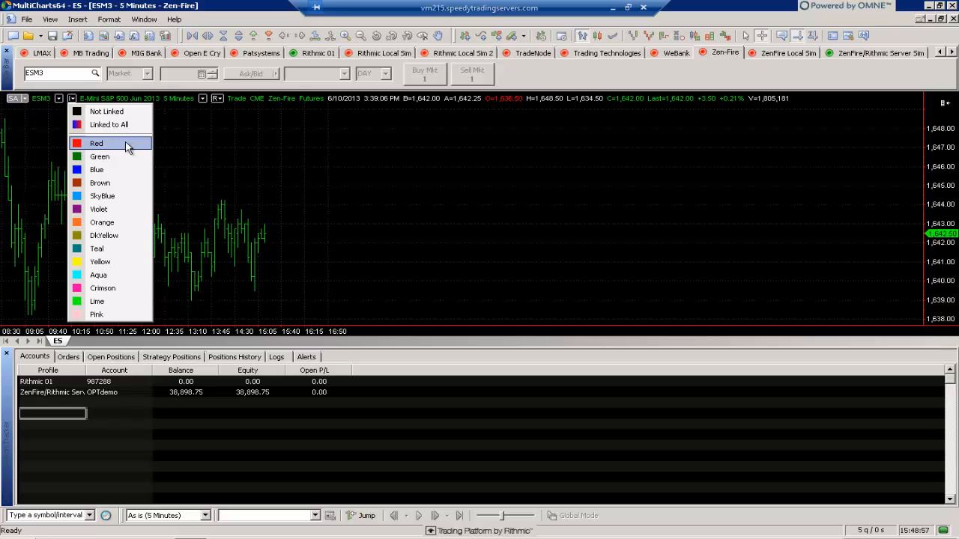
{"action": "left_click", "coordinate": [96, 144]}
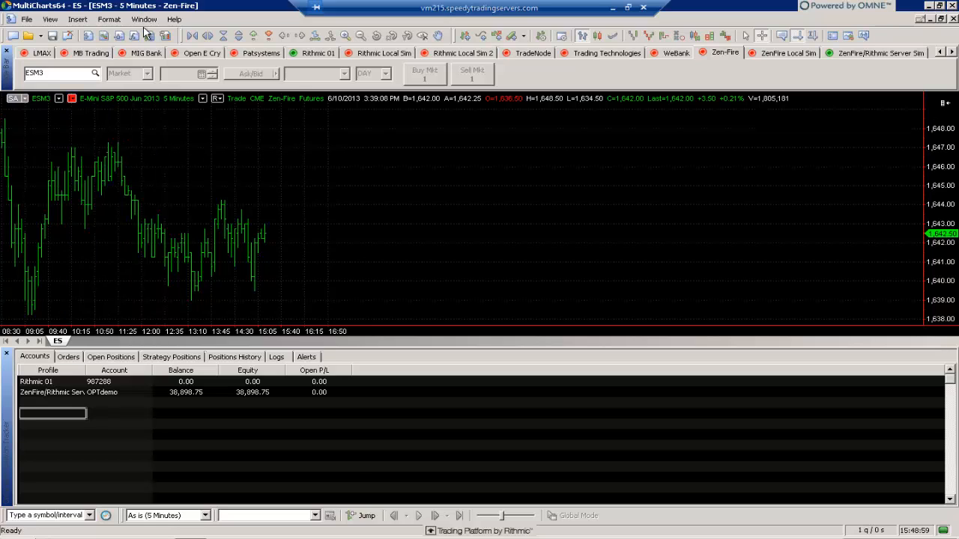
Arrange the windows horizontally and put the scanner in the red link group too
{"action": "left_click", "coordinate": [144, 18]}
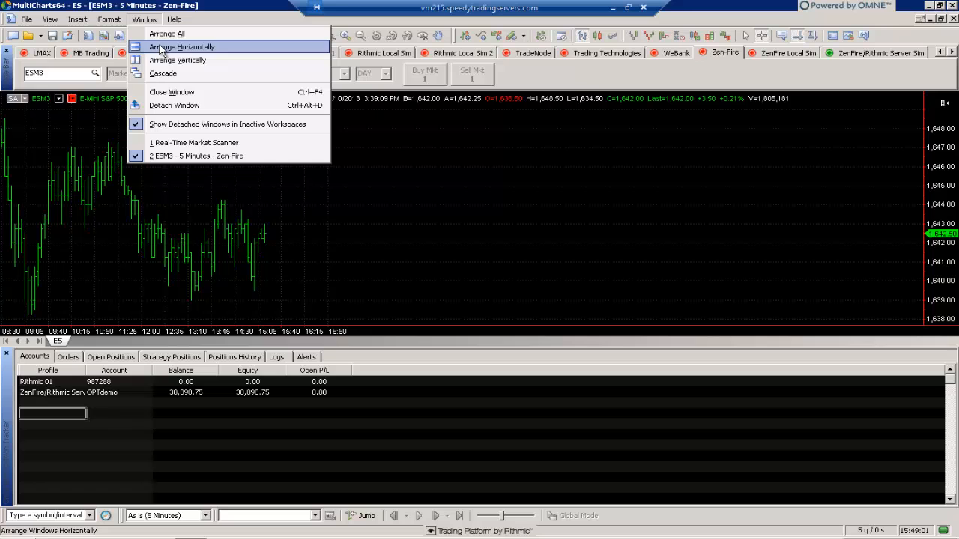
{"action": "left_click", "coordinate": [181, 47]}
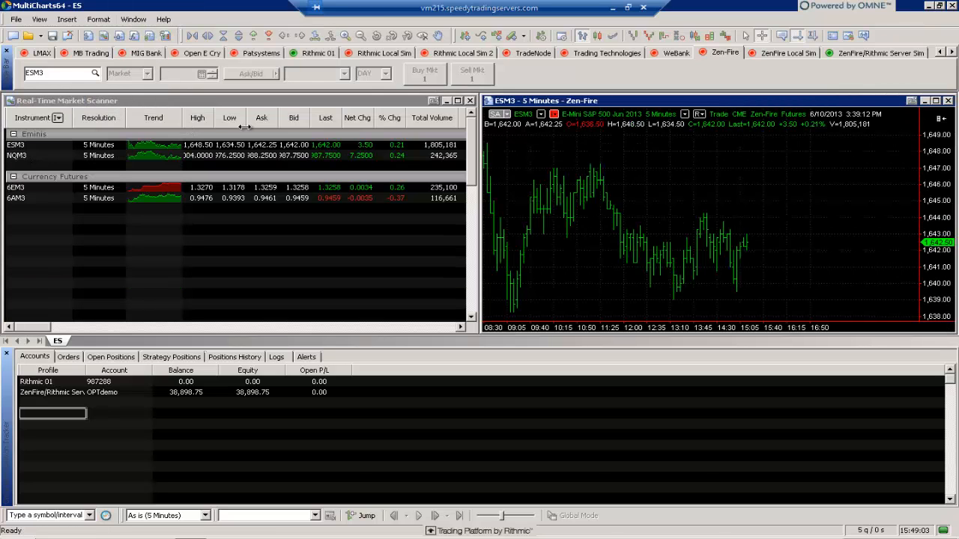
{"action": "left_click", "coordinate": [57, 117]}
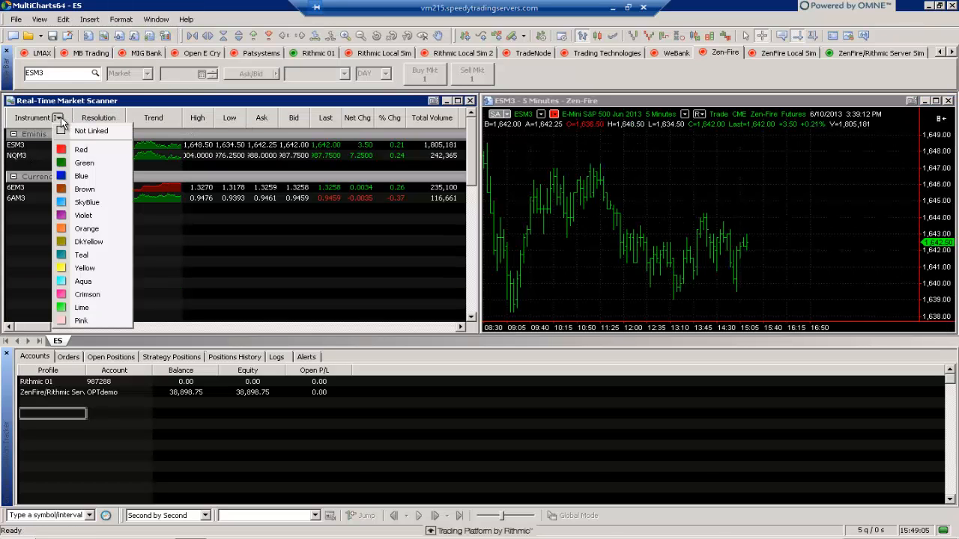
{"action": "mouse_move", "coordinate": [81, 149]}
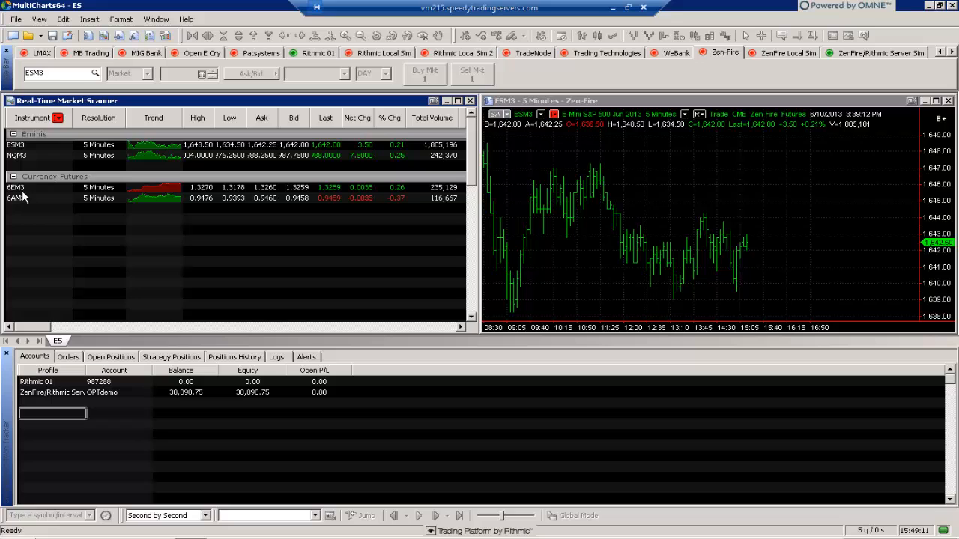
Select 6EM3, NQM3 and ESM3 rows to verify the linked chart follows each pick
{"action": "left_click", "coordinate": [15, 188]}
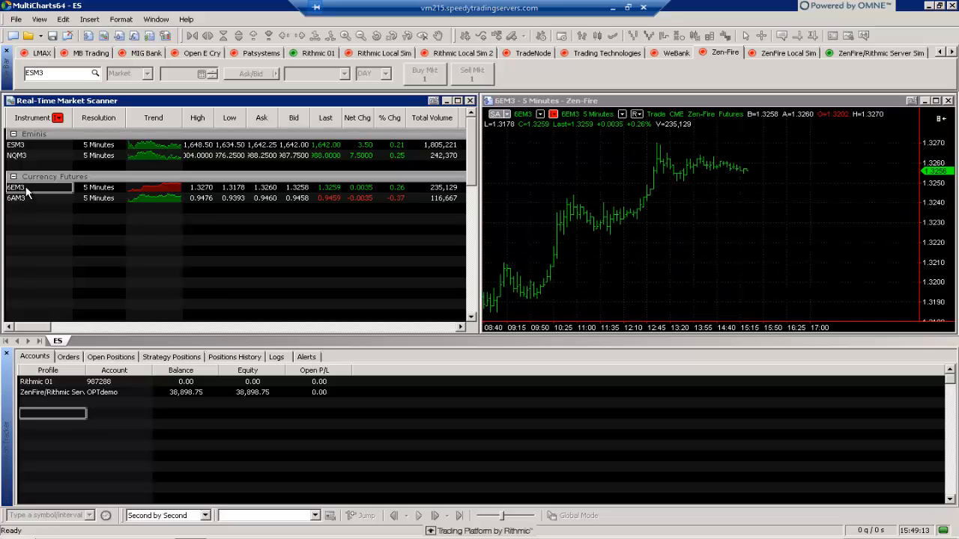
{"action": "mouse_move", "coordinate": [465, 213]}
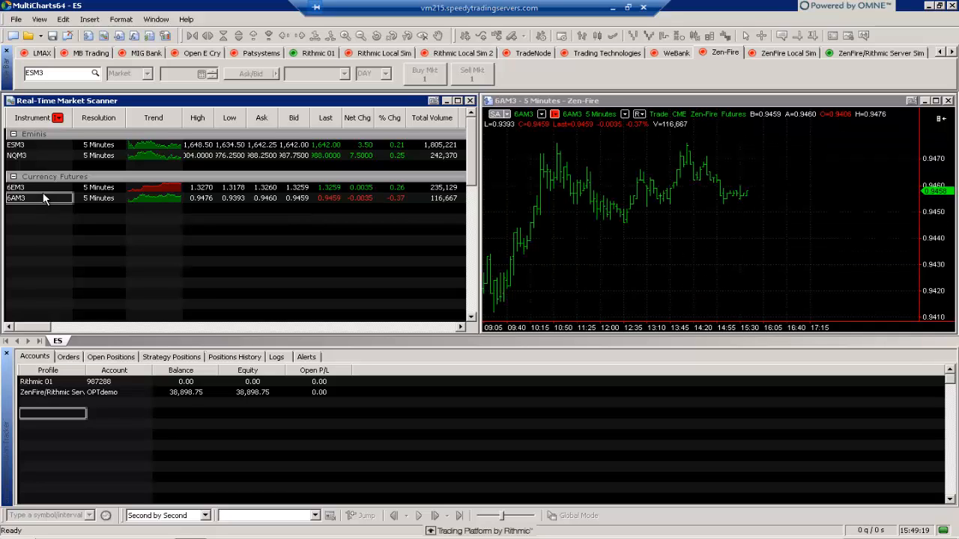
{"action": "left_click", "coordinate": [15, 154]}
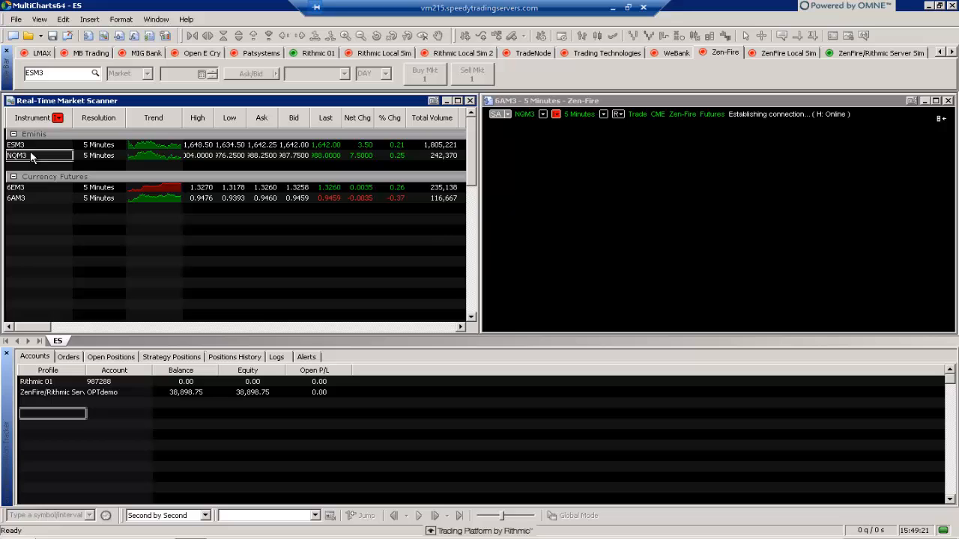
{"action": "left_click", "coordinate": [17, 144]}
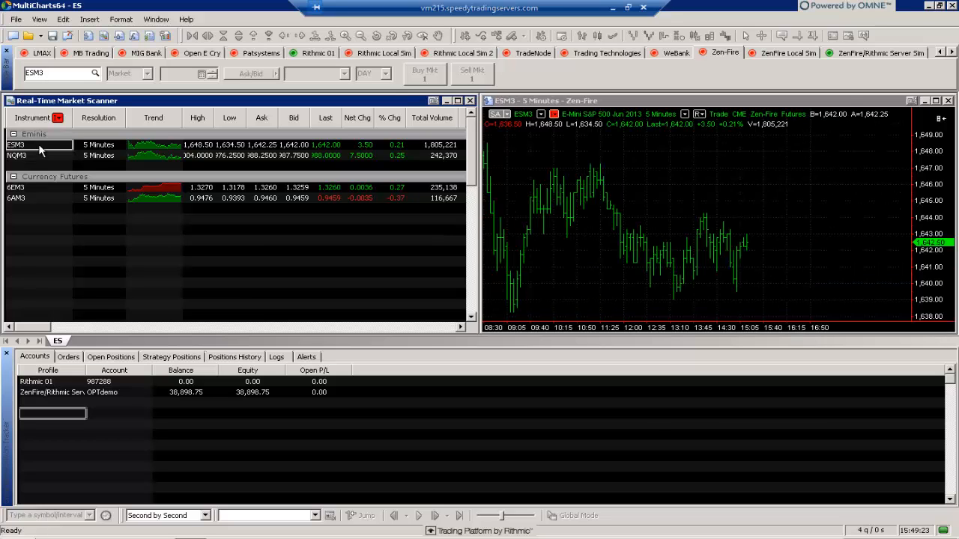
{"action": "mouse_move", "coordinate": [396, 194]}
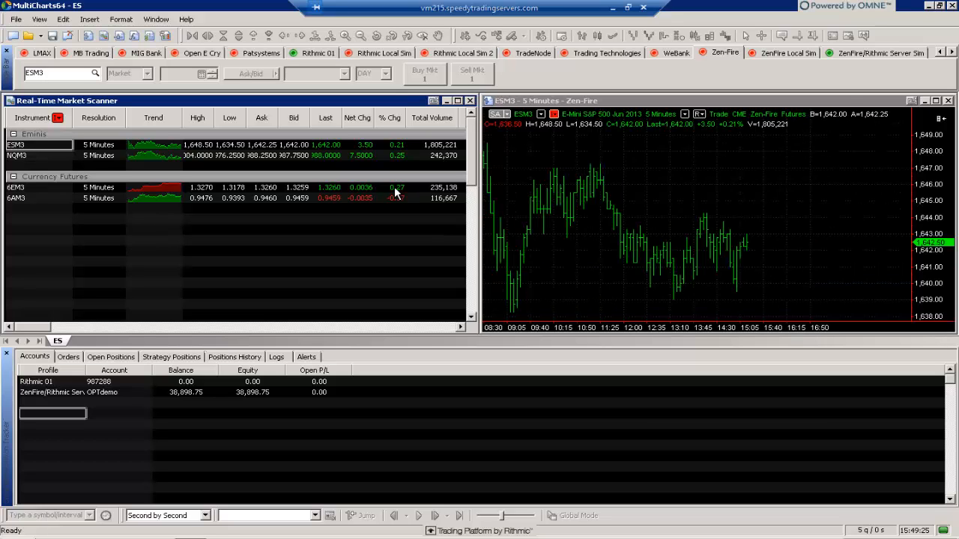
{"action": "mouse_move", "coordinate": [411, 147]}
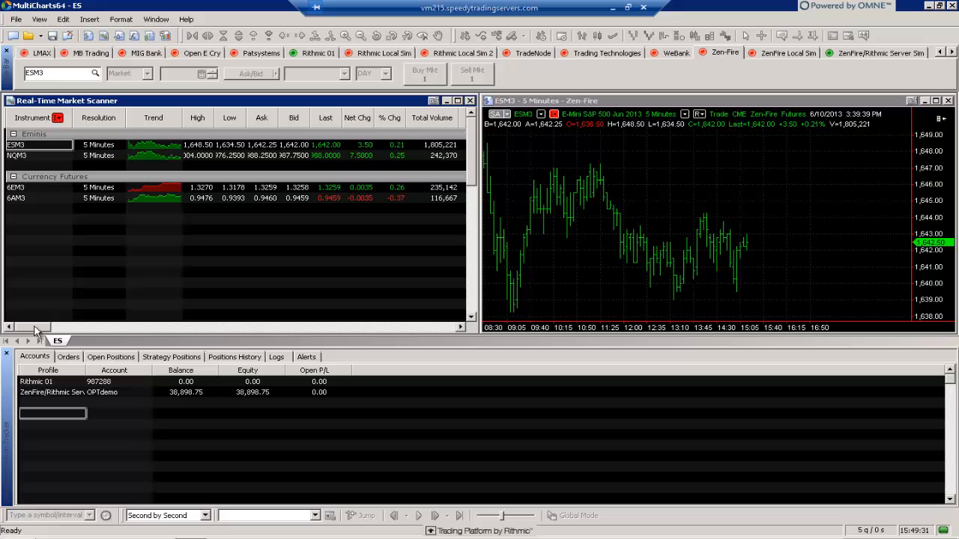
Select 6AM3, then NQM3, then 6EM3 rows, switching the linked chart each time
{"action": "left_click", "coordinate": [37, 198]}
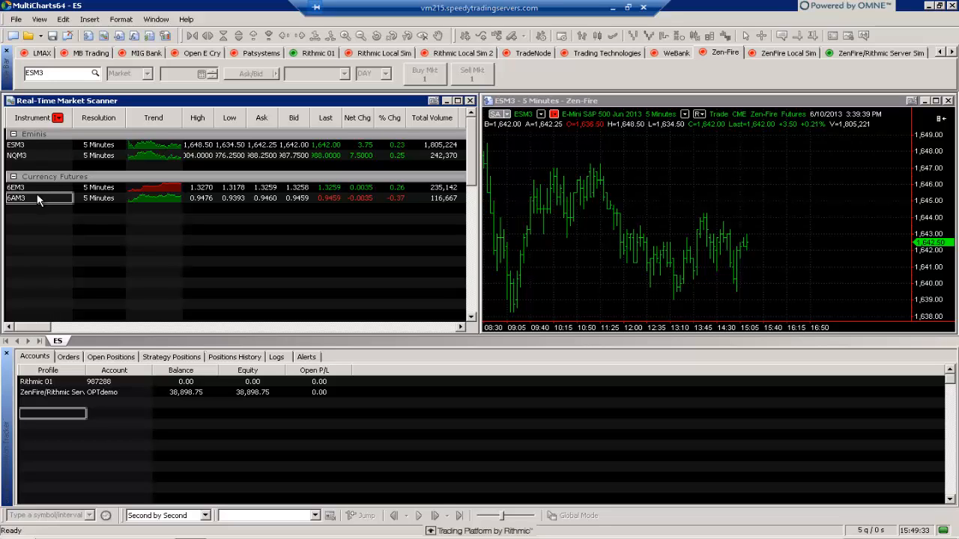
{"action": "left_click", "coordinate": [17, 198]}
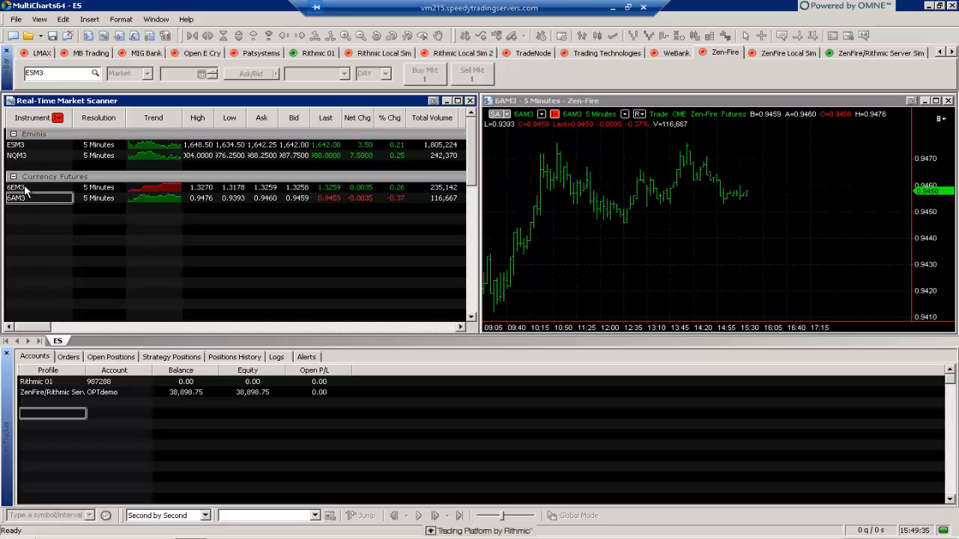
{"action": "left_click", "coordinate": [17, 154]}
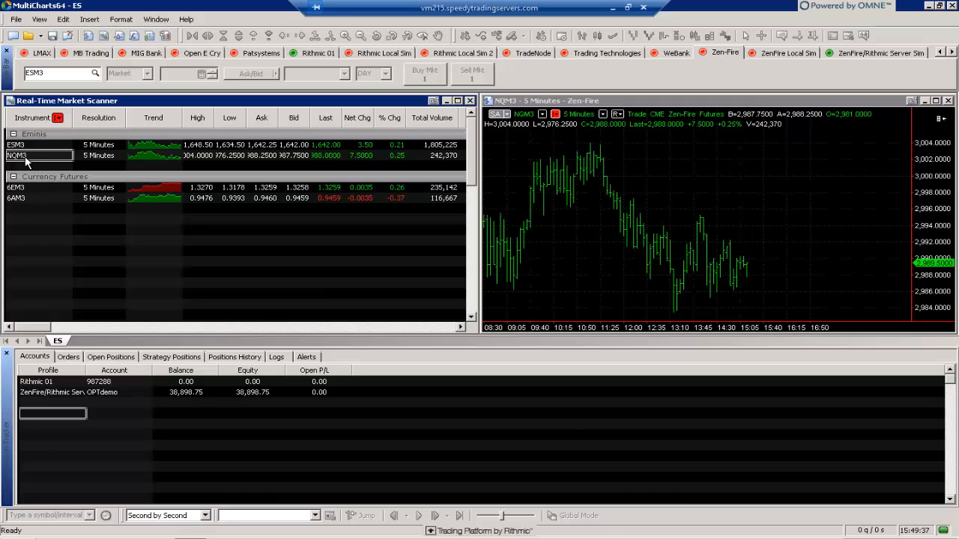
{"action": "mouse_move", "coordinate": [611, 282]}
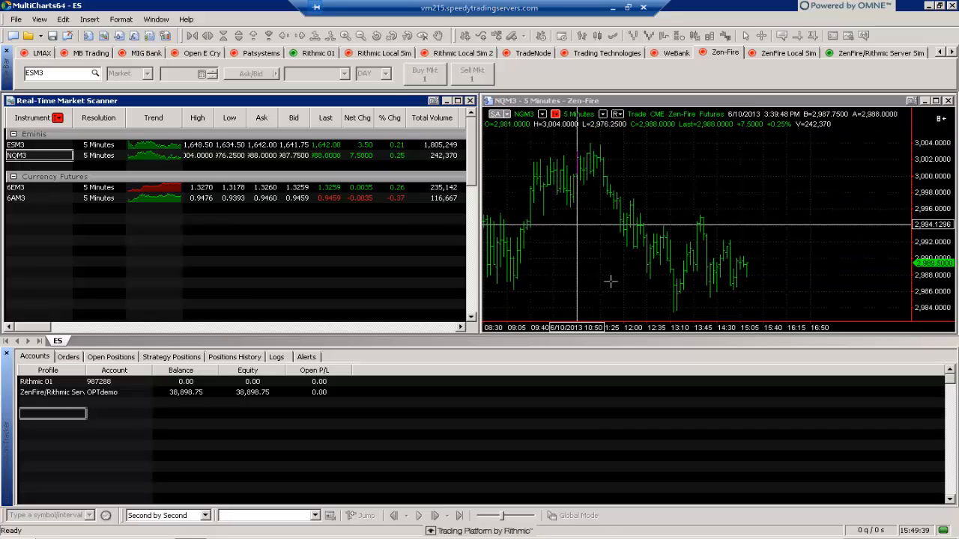
{"action": "mouse_move", "coordinate": [612, 222]}
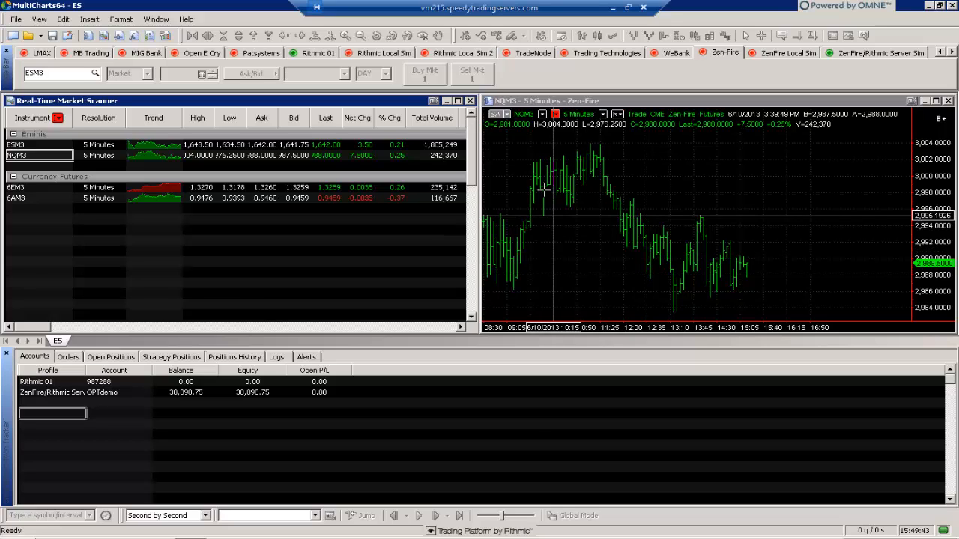
{"action": "mouse_move", "coordinate": [605, 176]}
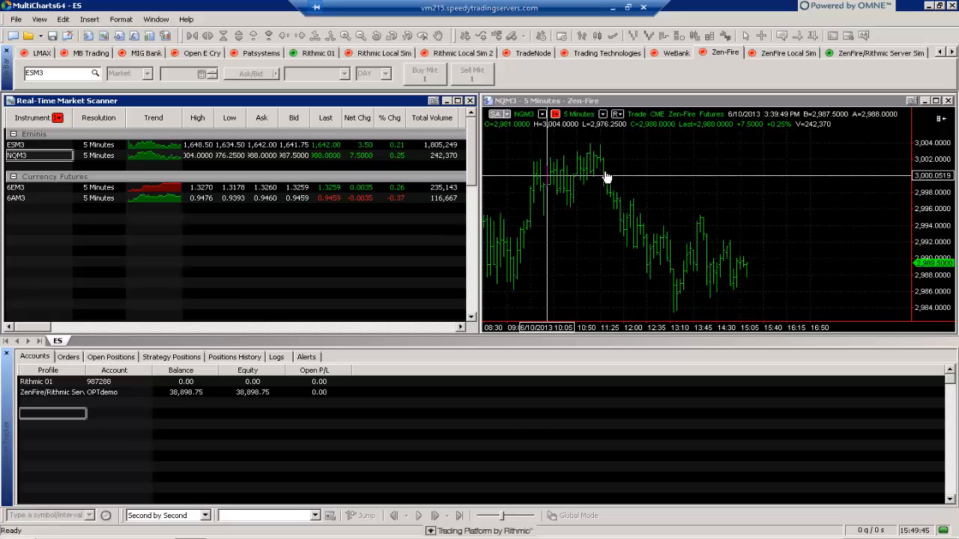
{"action": "mouse_move", "coordinate": [117, 195]}
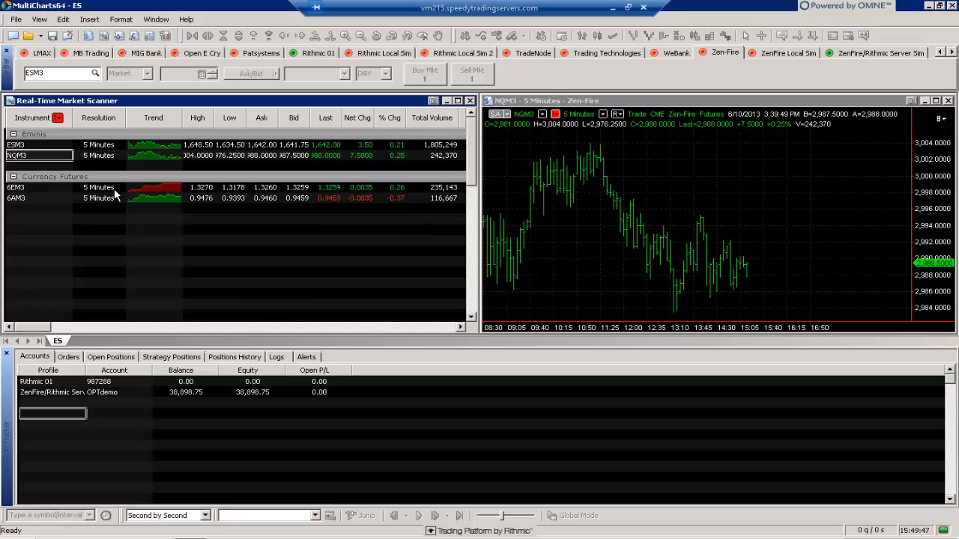
{"action": "left_click", "coordinate": [99, 187]}
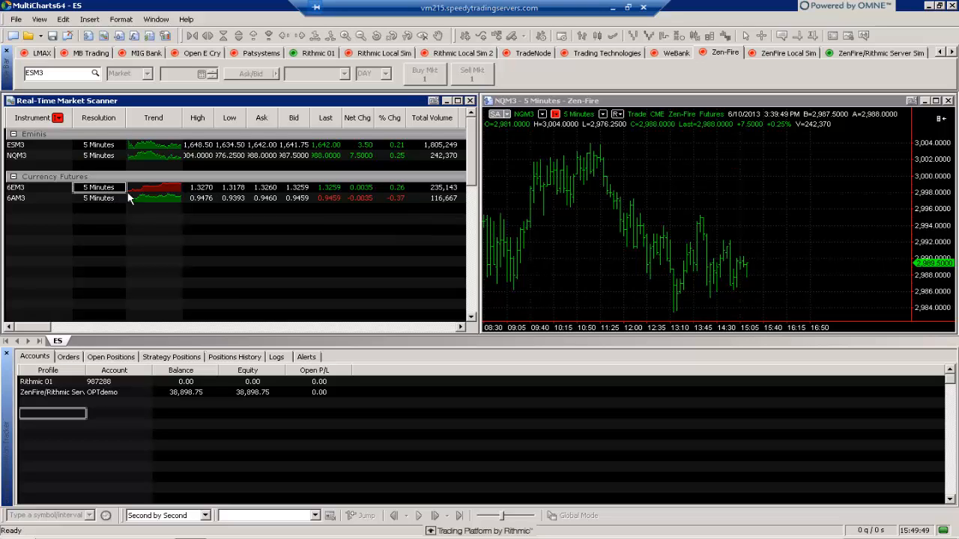
{"action": "mouse_move", "coordinate": [48, 208]}
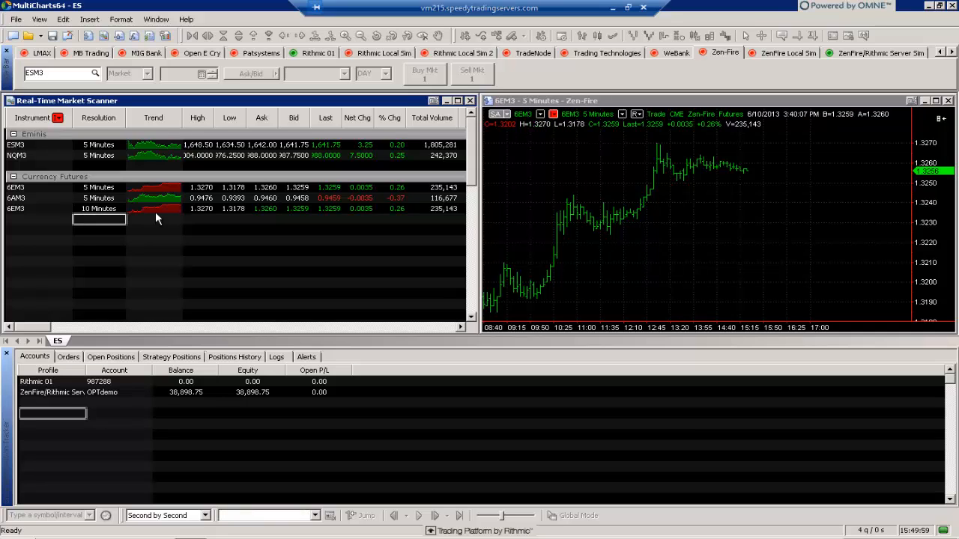
{"action": "mouse_move", "coordinate": [218, 231]}
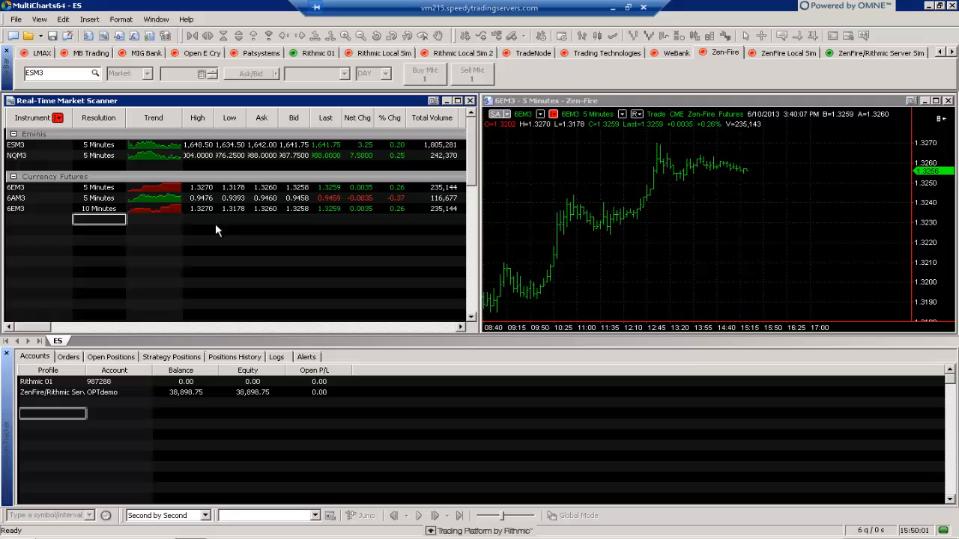
{"action": "mouse_move", "coordinate": [315, 308]}
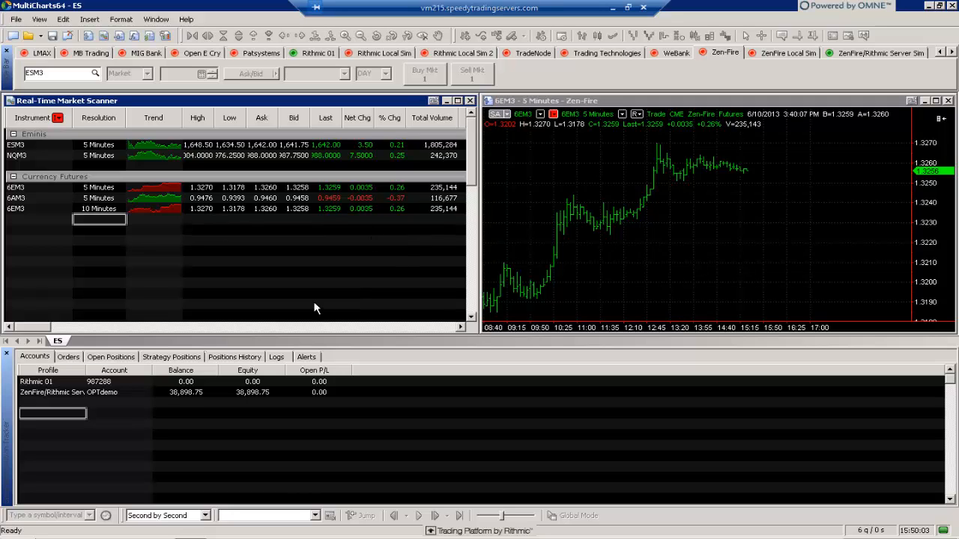
{"action": "mouse_move", "coordinate": [66, 204]}
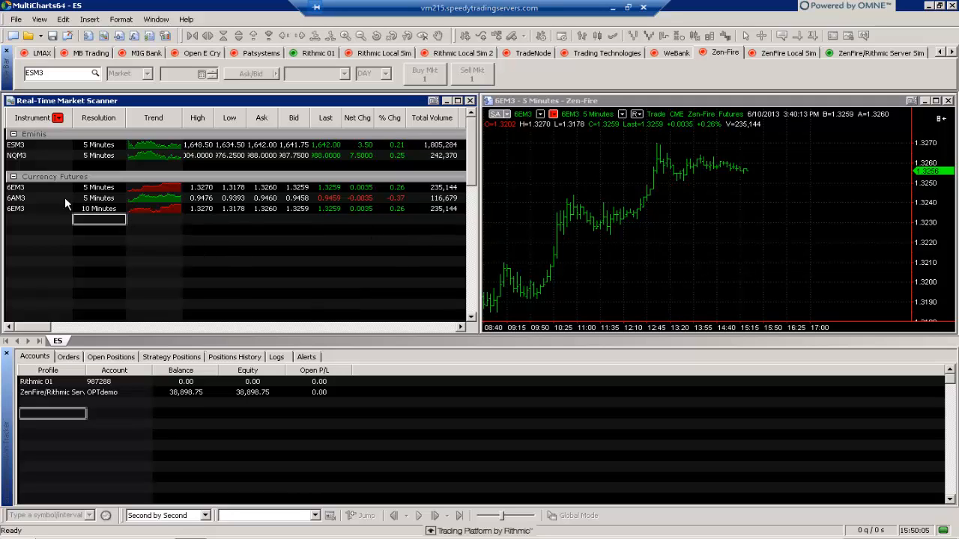
{"action": "mouse_move", "coordinate": [101, 207]}
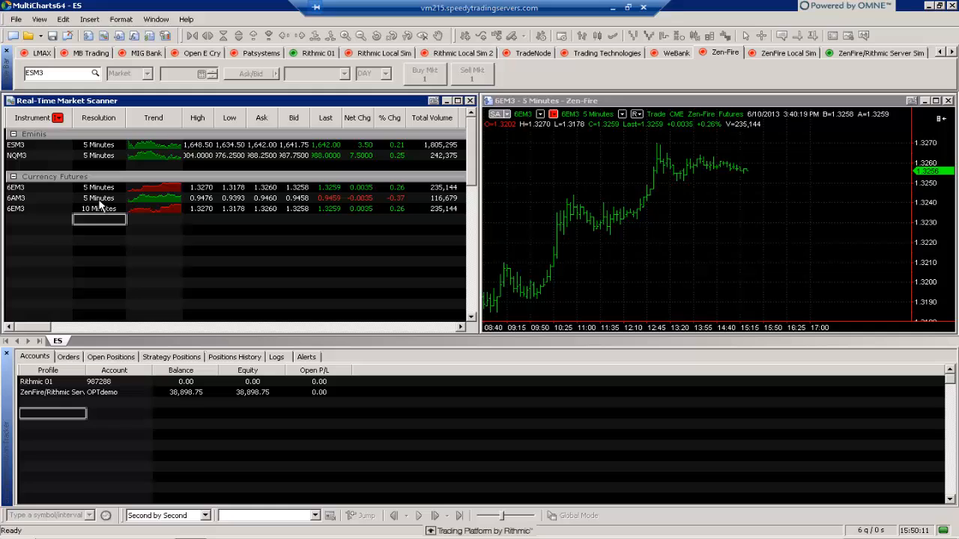
{"action": "mouse_move", "coordinate": [60, 230]}
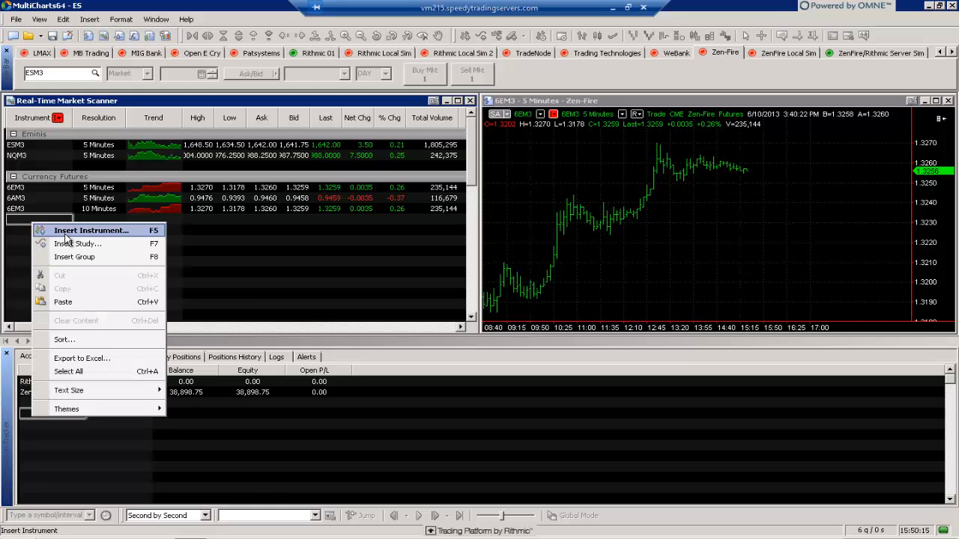
Insert a third empty group and rename its header to 5 Minutes
{"action": "left_click", "coordinate": [75, 256]}
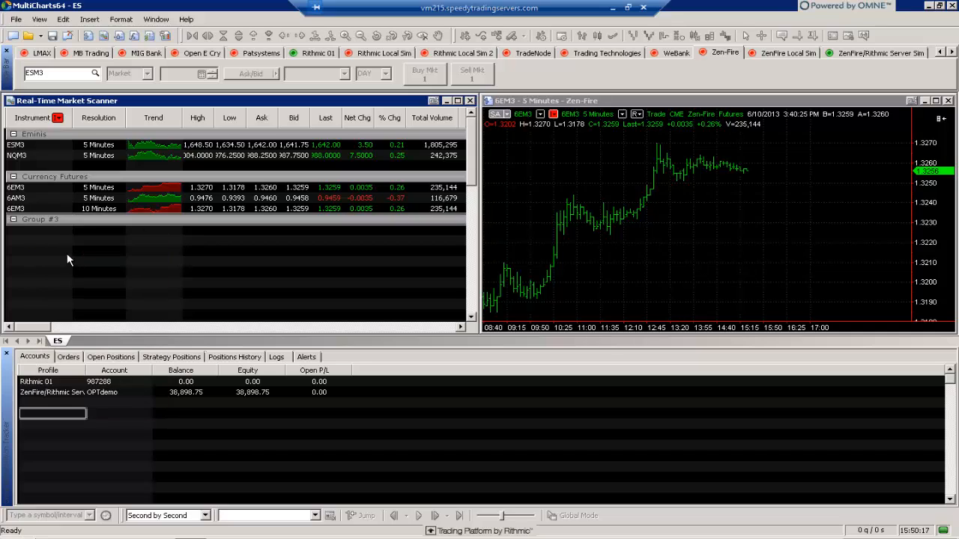
{"action": "mouse_move", "coordinate": [48, 222]}
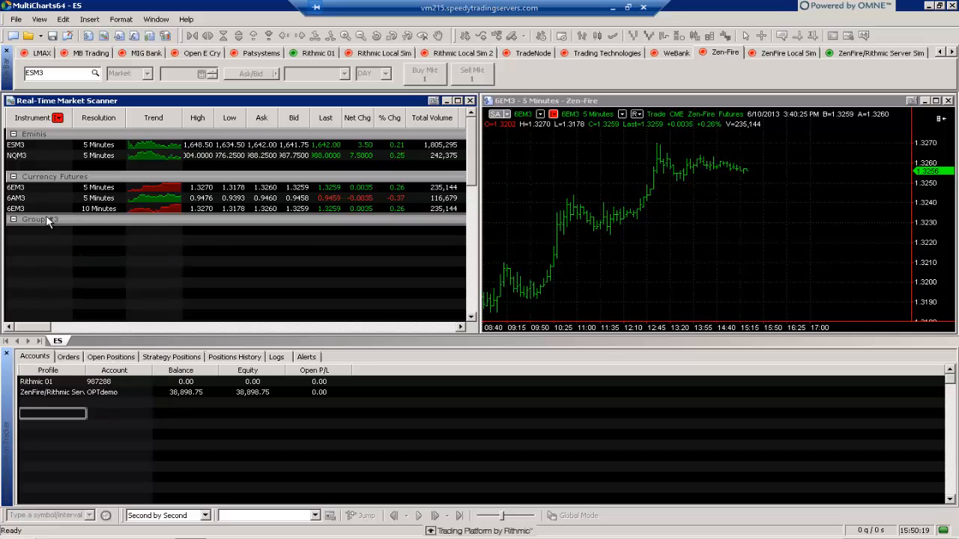
{"action": "double_click", "coordinate": [36, 218]}
{"action": "type", "text": "5 Minutes"}
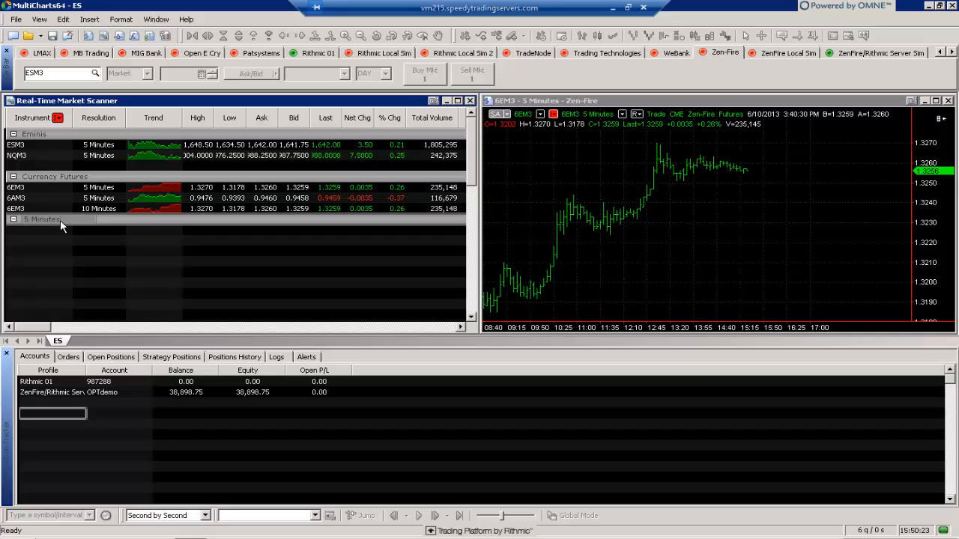
{"action": "left_click", "coordinate": [42, 231]}
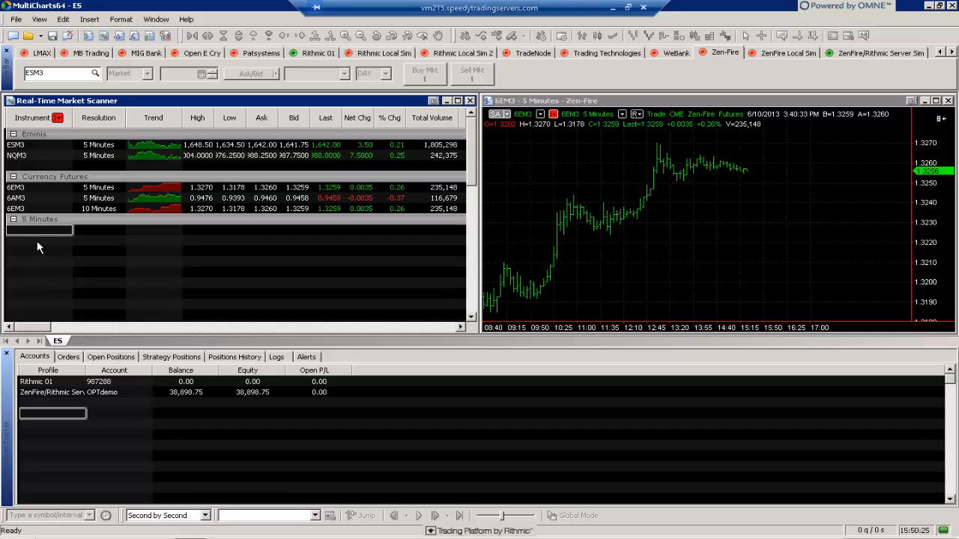
{"action": "mouse_move", "coordinate": [33, 273]}
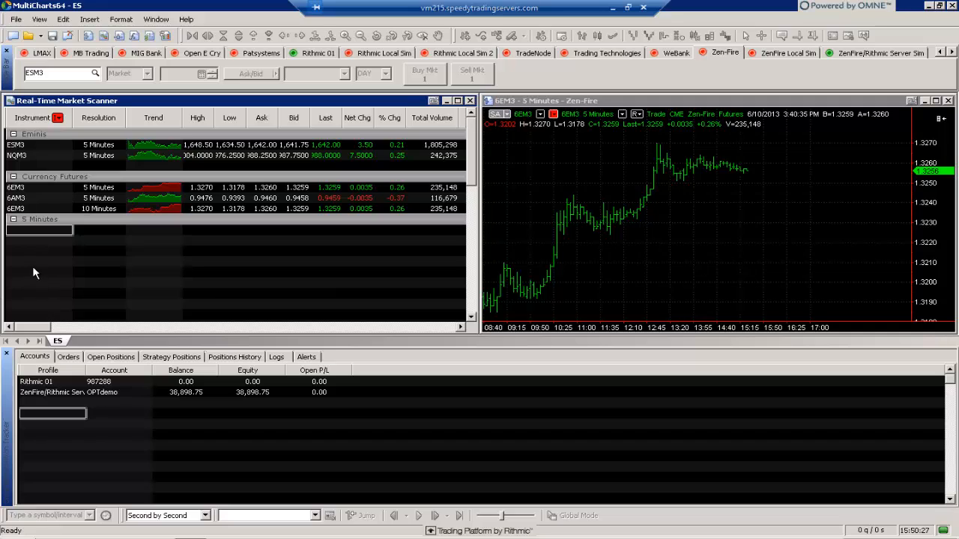
{"action": "mouse_move", "coordinate": [84, 259]}
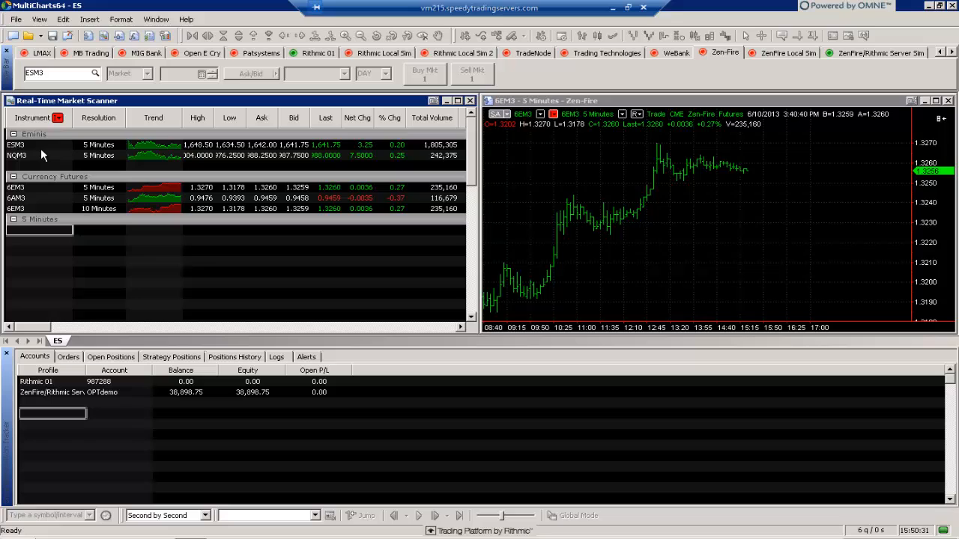
{"action": "mouse_move", "coordinate": [33, 189]}
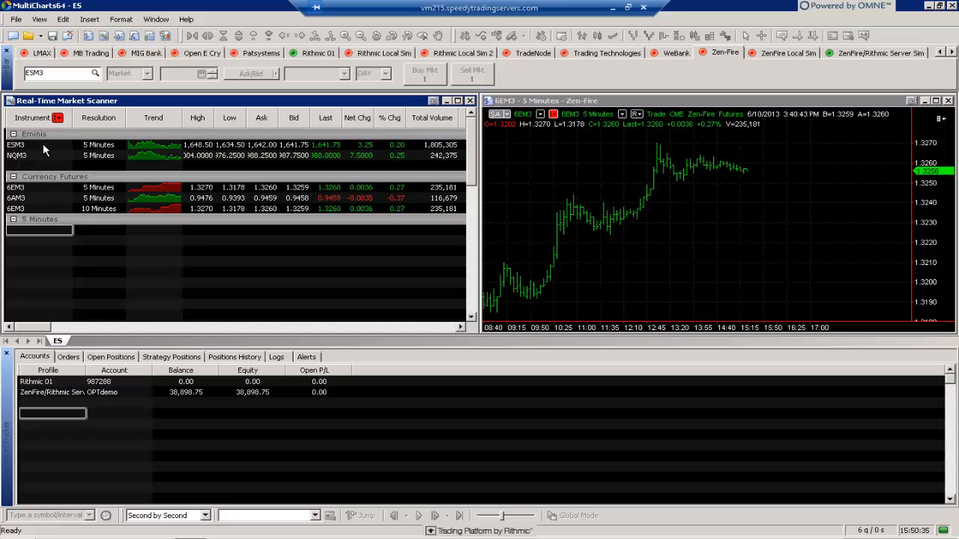
{"action": "mouse_move", "coordinate": [51, 217]}
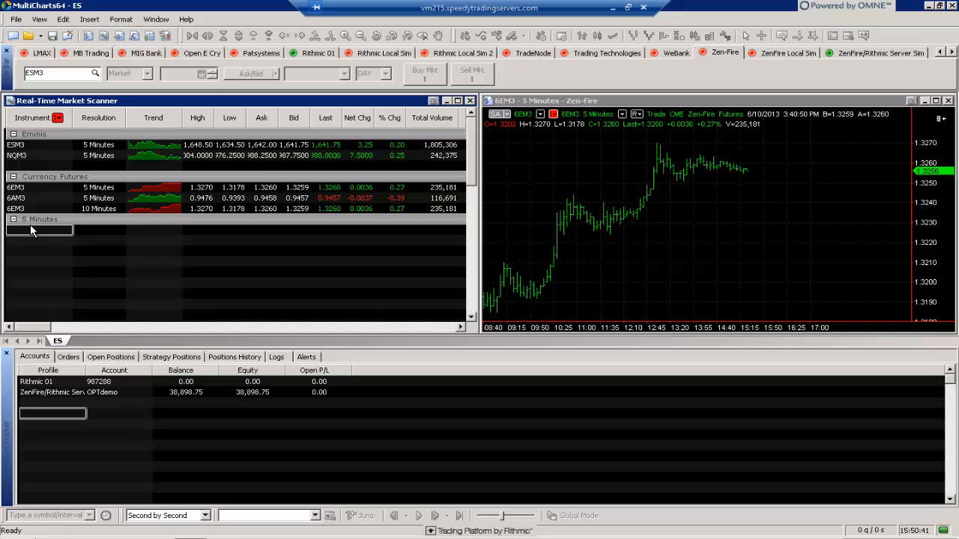
{"action": "mouse_move", "coordinate": [96, 244]}
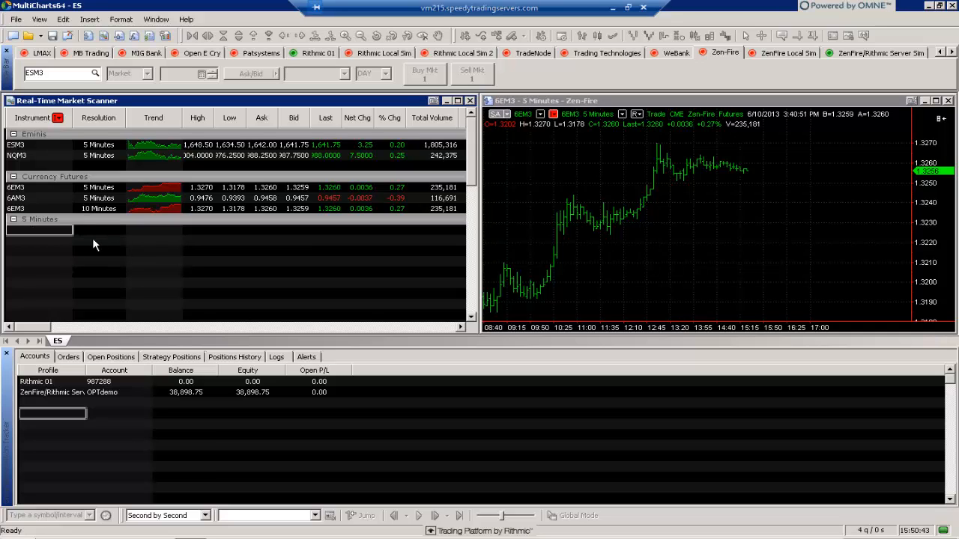
{"action": "mouse_move", "coordinate": [66, 222]}
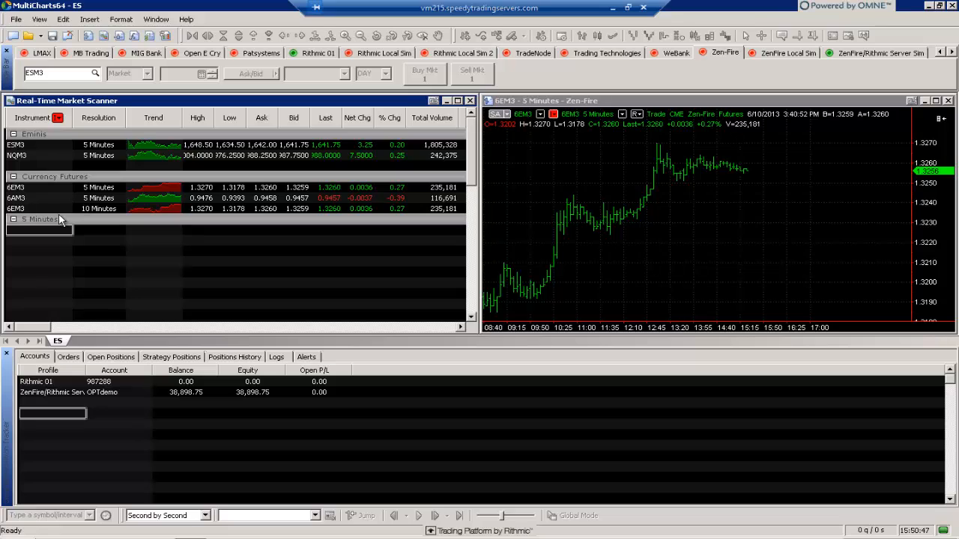
{"action": "mouse_move", "coordinate": [74, 226]}
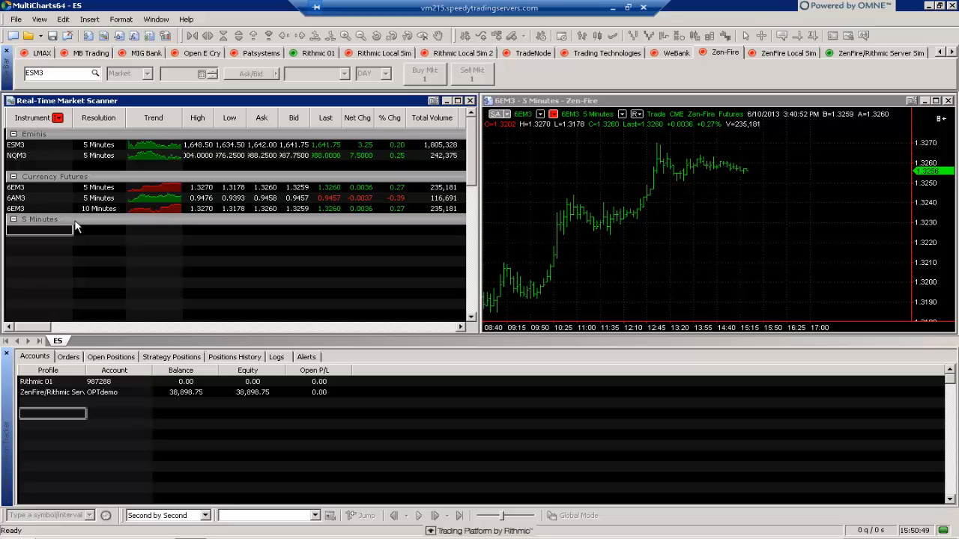
{"action": "mouse_move", "coordinate": [437, 219]}
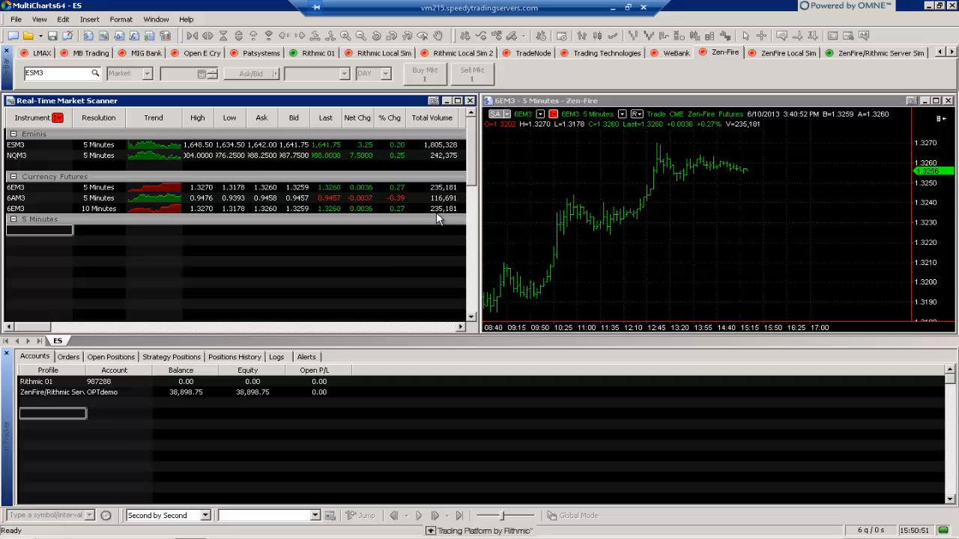
{"action": "mouse_move", "coordinate": [388, 274]}
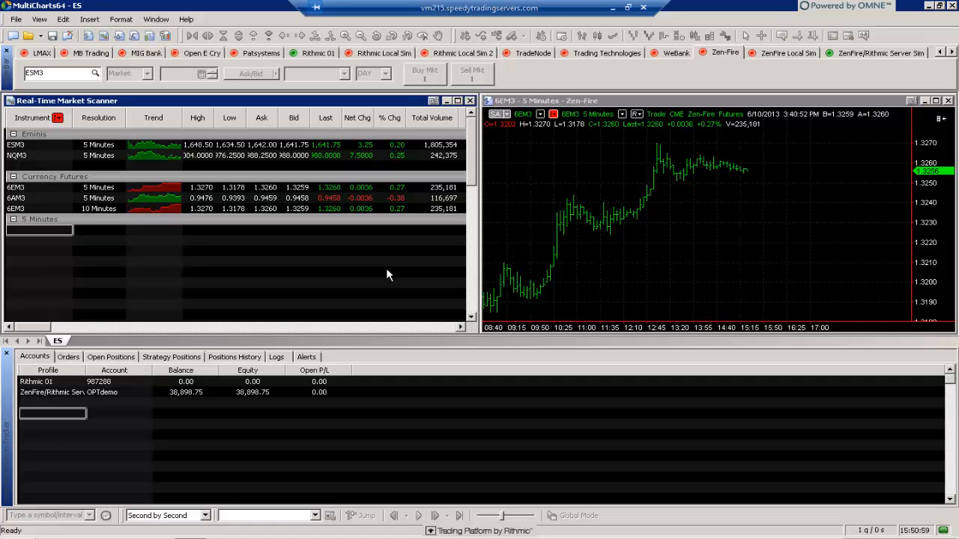
{"action": "mouse_move", "coordinate": [641, 192]}
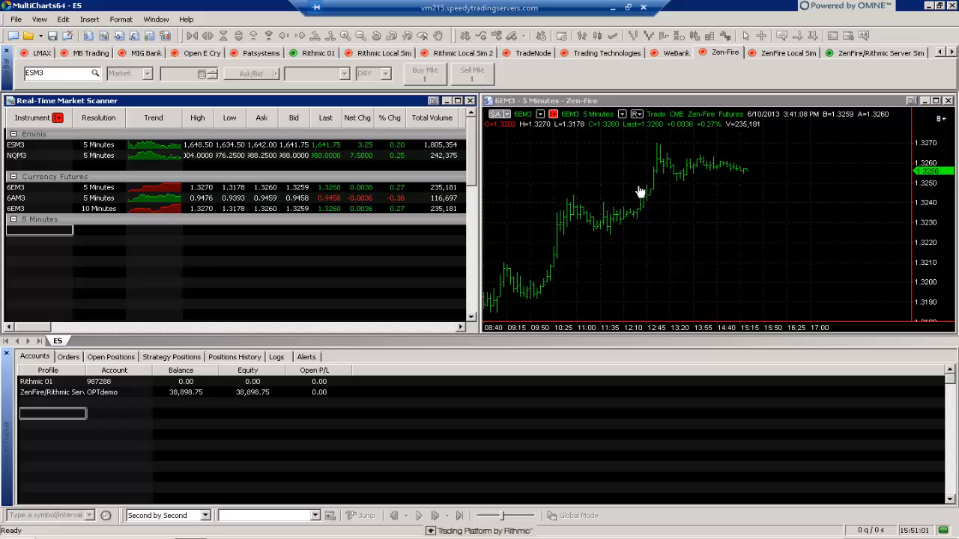